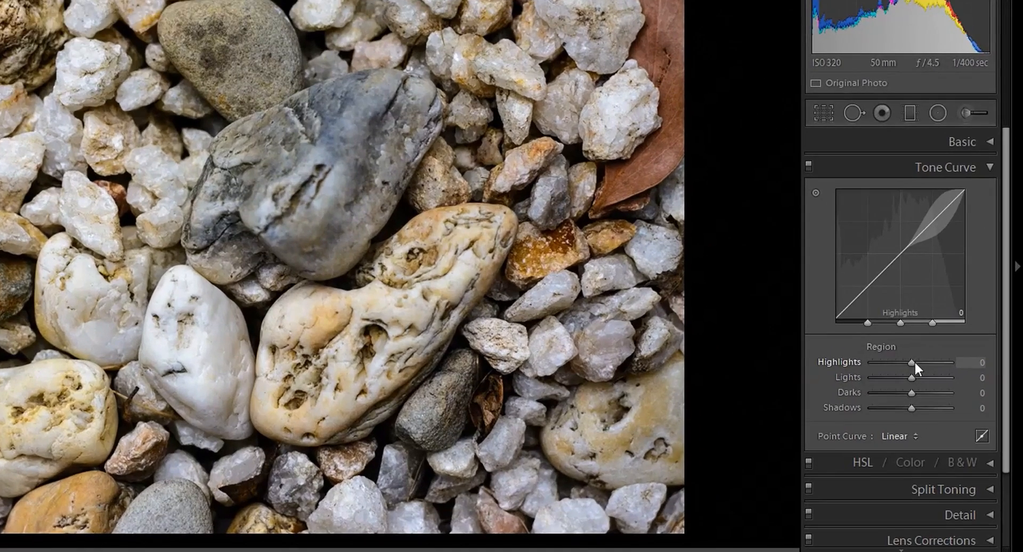
- Set the tone curve Highlights slider to +13
{"action": "left_click_drag", "start_coordinate": [913, 363], "coordinate": [936, 363]}
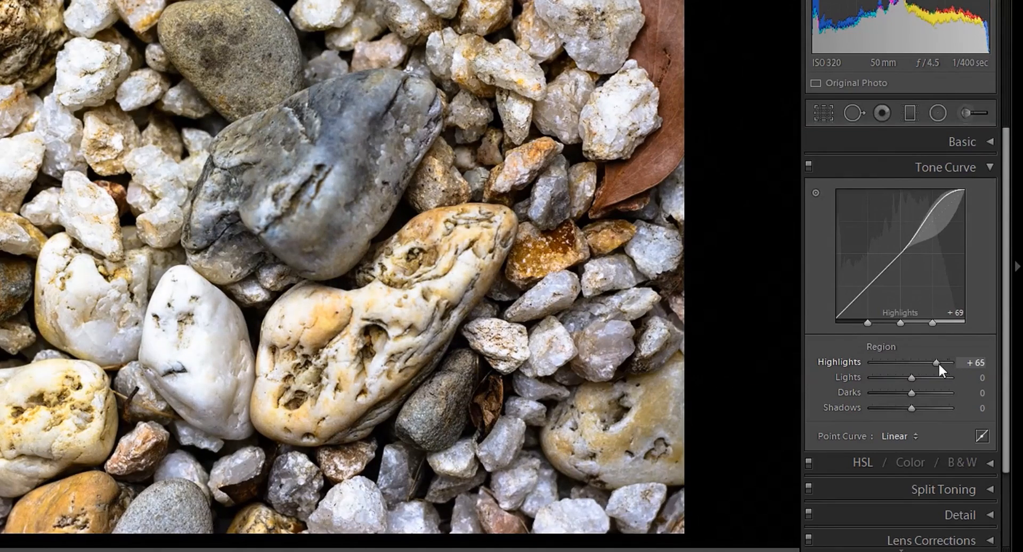
{"action": "left_click_drag", "start_coordinate": [936, 363], "coordinate": [915, 363]}
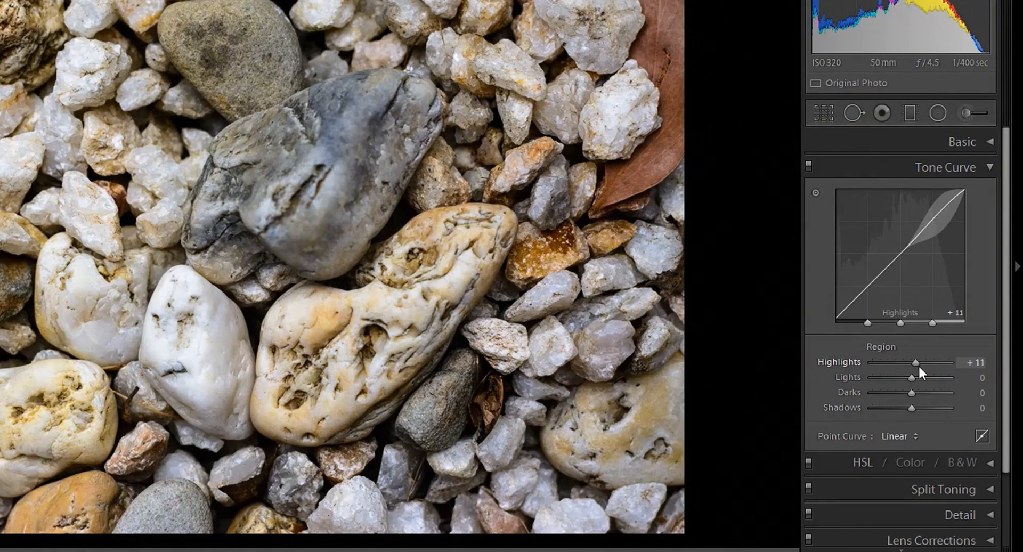
{"action": "left_click_drag", "start_coordinate": [915, 363], "coordinate": [911, 363]}
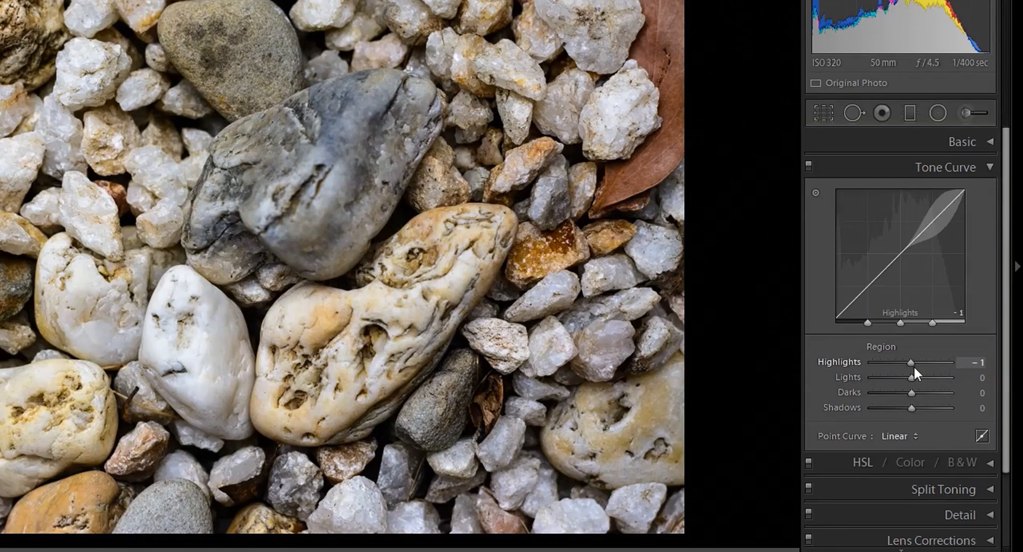
{"action": "left_click_drag", "start_coordinate": [910, 362], "coordinate": [920, 363]}
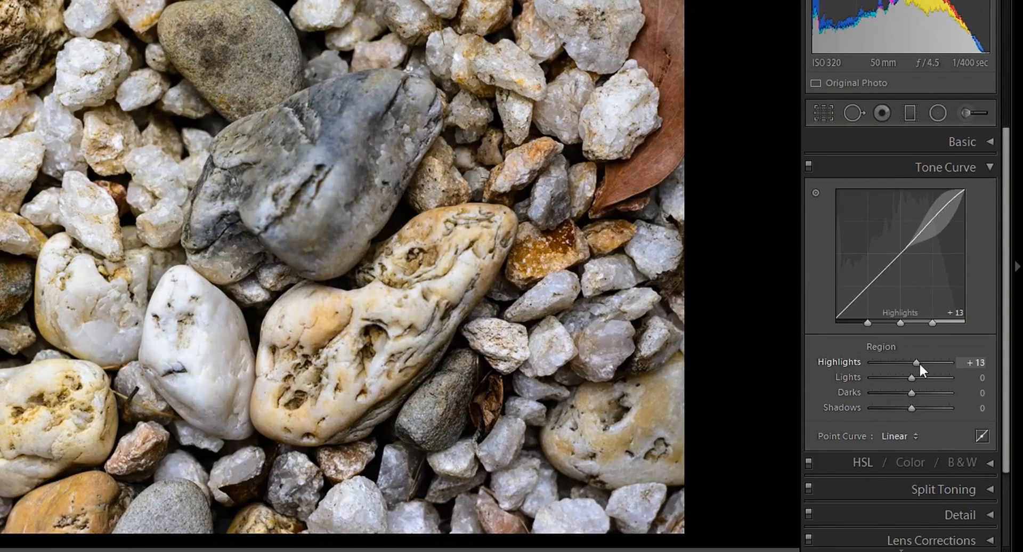
- Set the tone curve Lights slider to +13
{"action": "left_click_drag", "start_coordinate": [911, 378], "coordinate": [928, 378]}
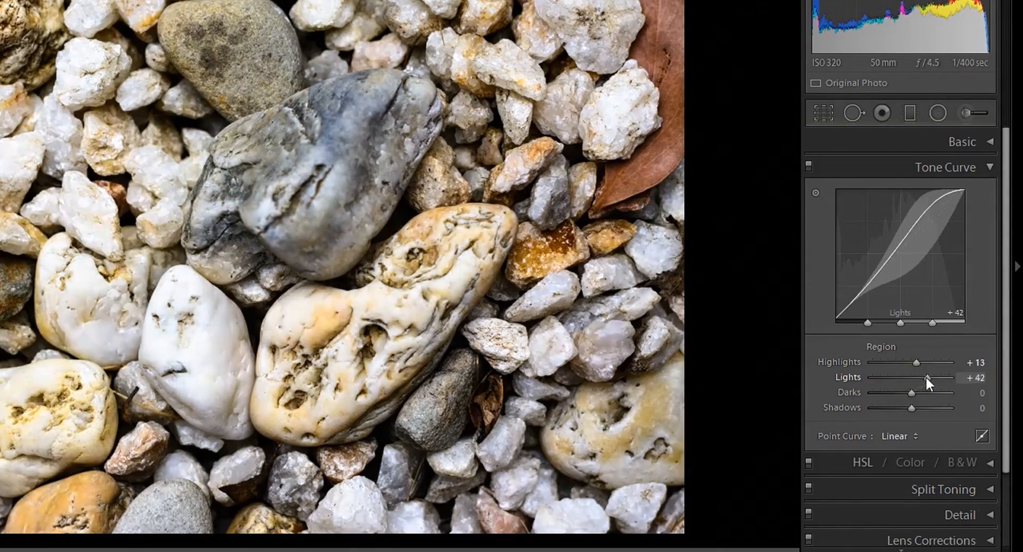
{"action": "left_click_drag", "start_coordinate": [927, 381], "coordinate": [917, 380]}
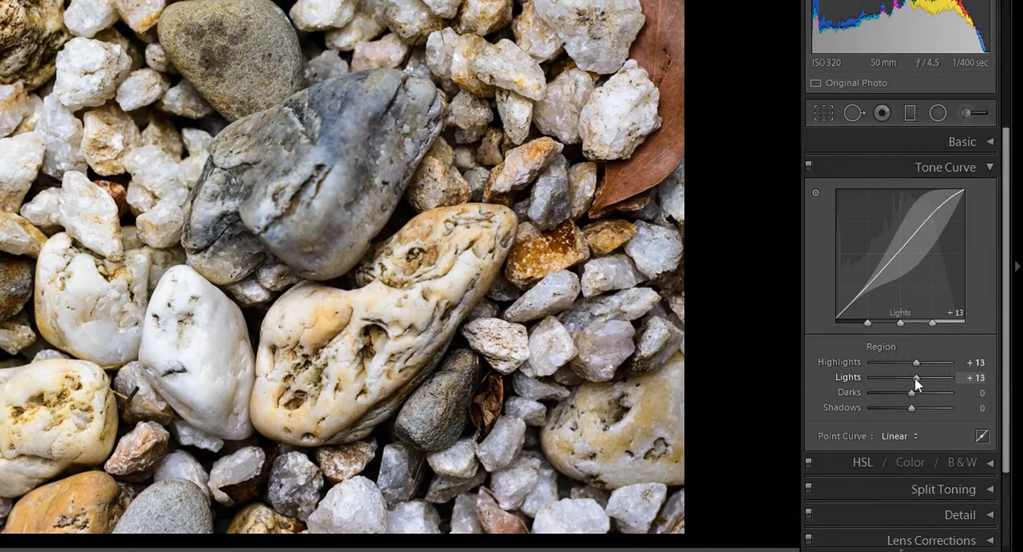
{"action": "left_click_drag", "start_coordinate": [916, 378], "coordinate": [913, 378]}
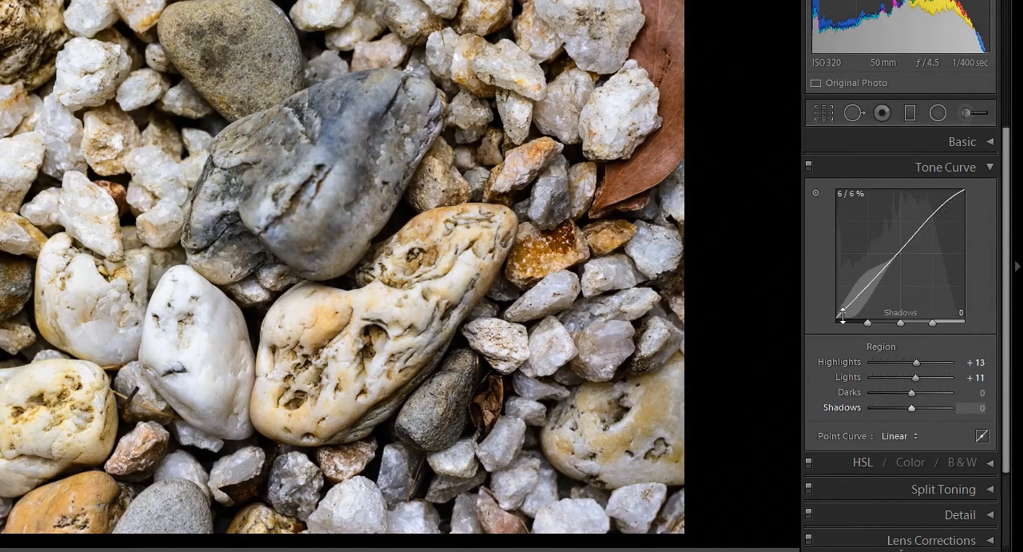
{"action": "left_click_drag", "start_coordinate": [843, 315], "coordinate": [914, 236]}
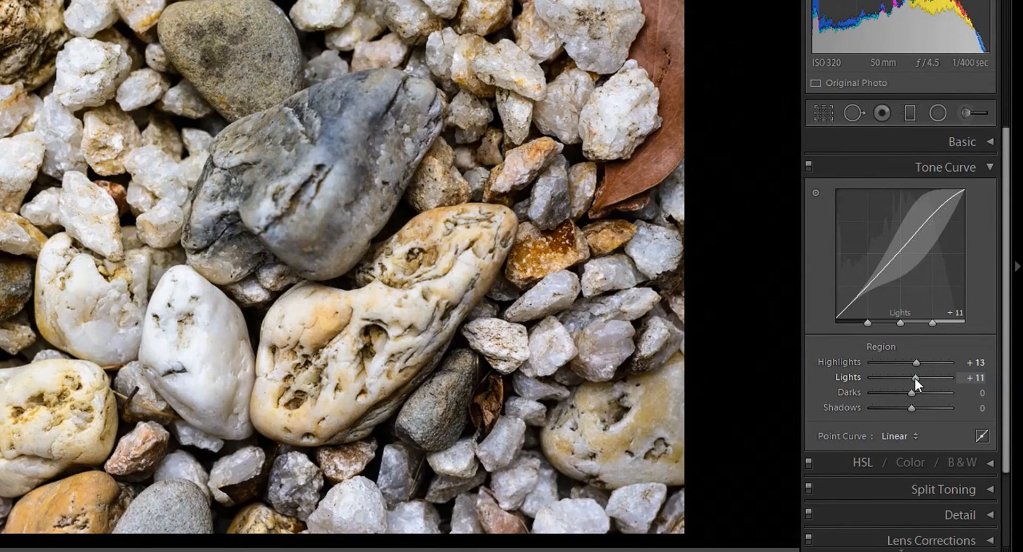
{"action": "left_click_drag", "start_coordinate": [918, 381], "coordinate": [921, 381]}
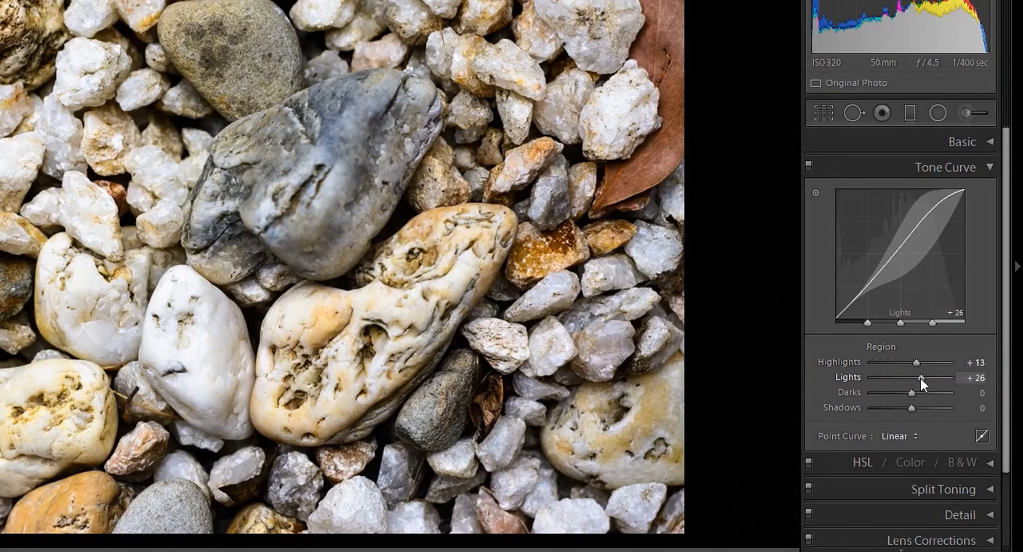
{"action": "left_click_drag", "start_coordinate": [933, 380], "coordinate": [916, 380]}
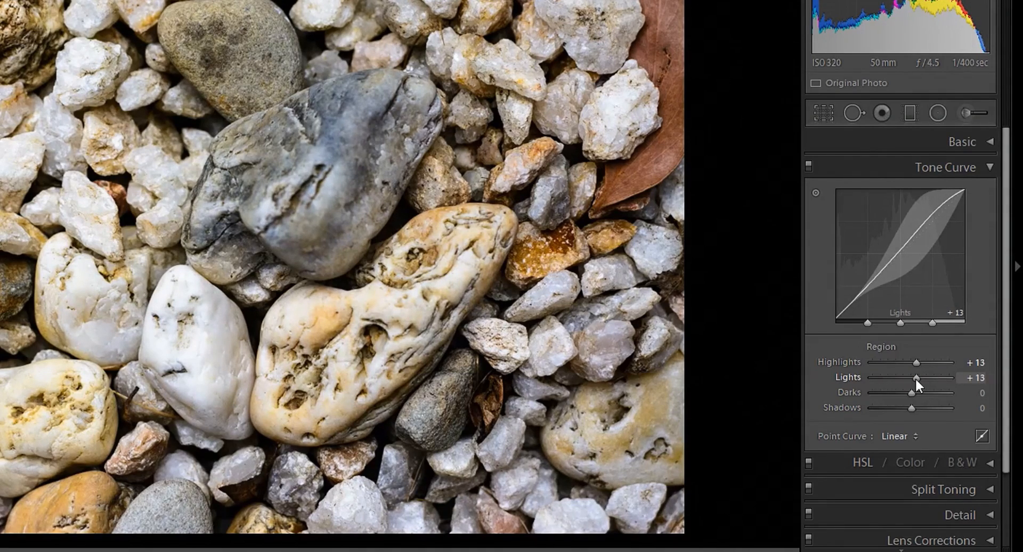
- Lower the tone curve Darks slightly, to about -5
{"action": "left_click_drag", "start_coordinate": [912, 392], "coordinate": [890, 392]}
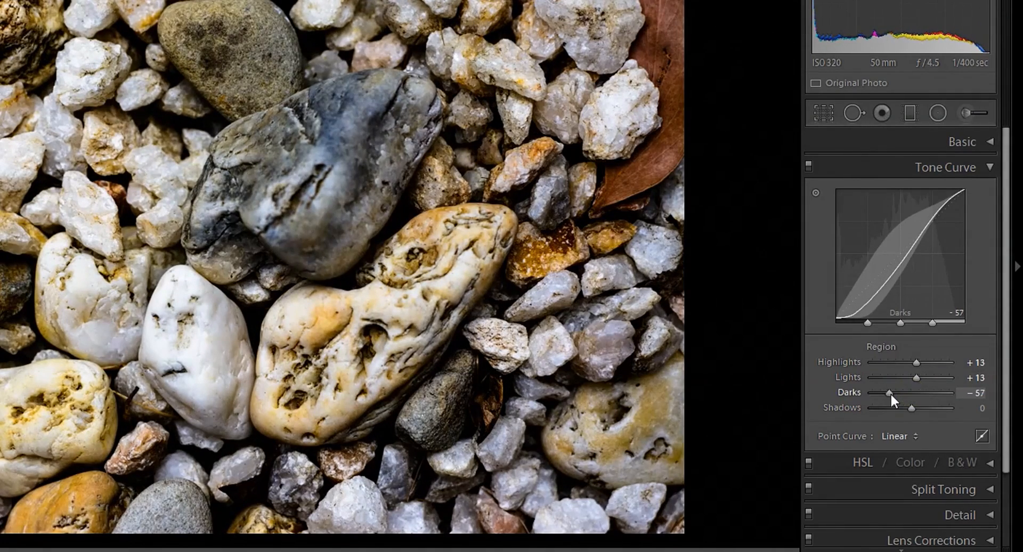
{"action": "left_click_drag", "start_coordinate": [887, 393], "coordinate": [899, 392]}
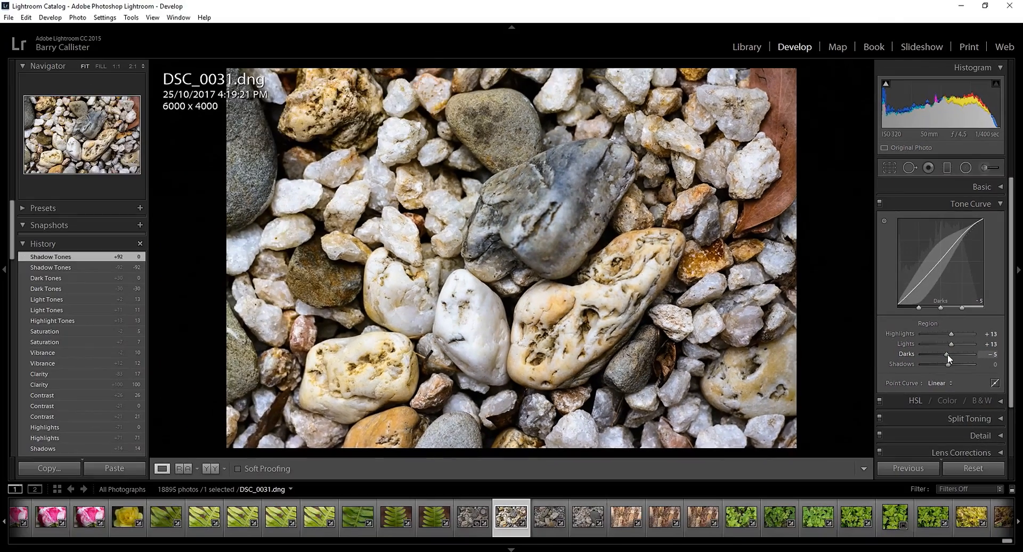
{"action": "left_click_drag", "start_coordinate": [956, 354], "coordinate": [946, 354]}
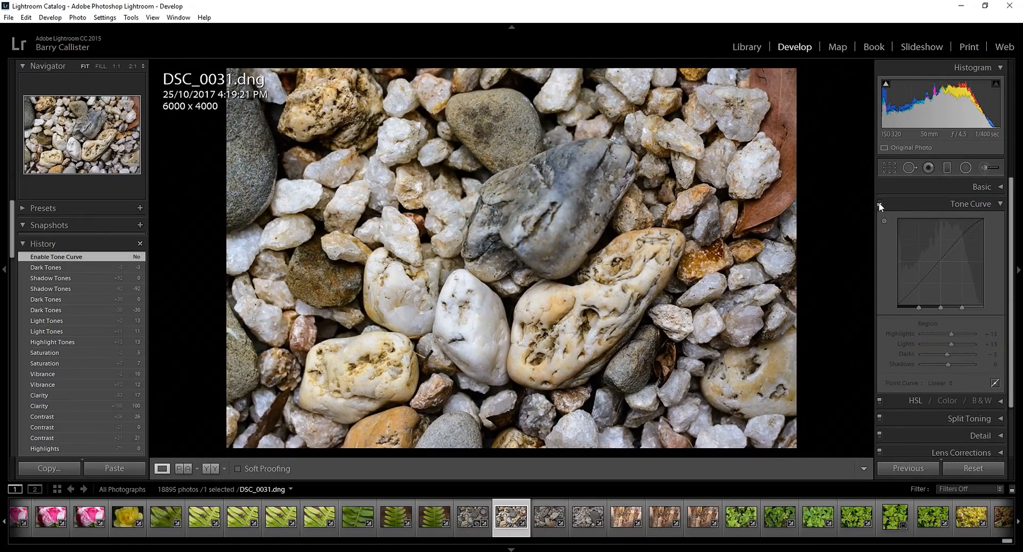
- Toggle the Tone Curve off and on to compare, leave it on, and collapse the panels
{"action": "left_click", "coordinate": [881, 203]}
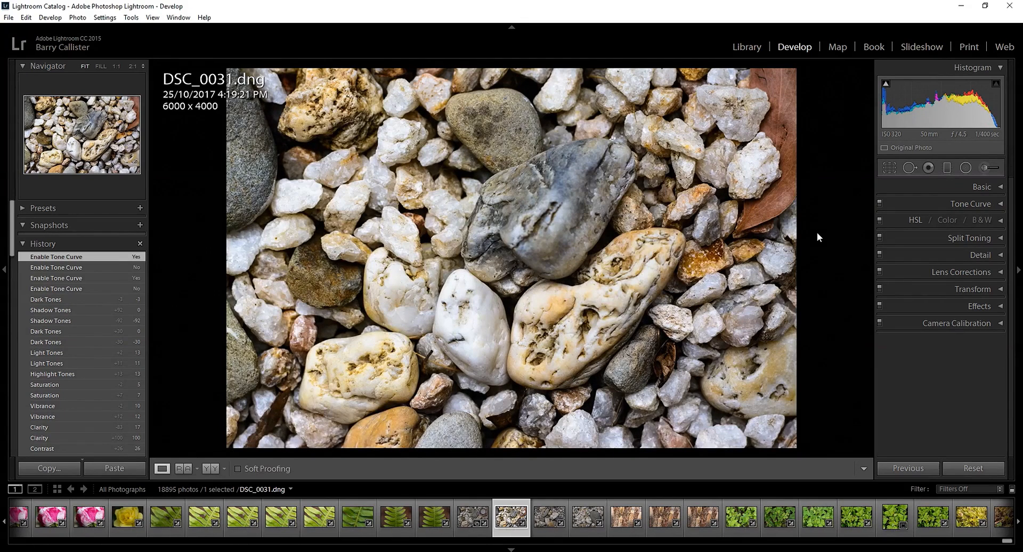
{"action": "mouse_move", "coordinate": [1000, 224]}
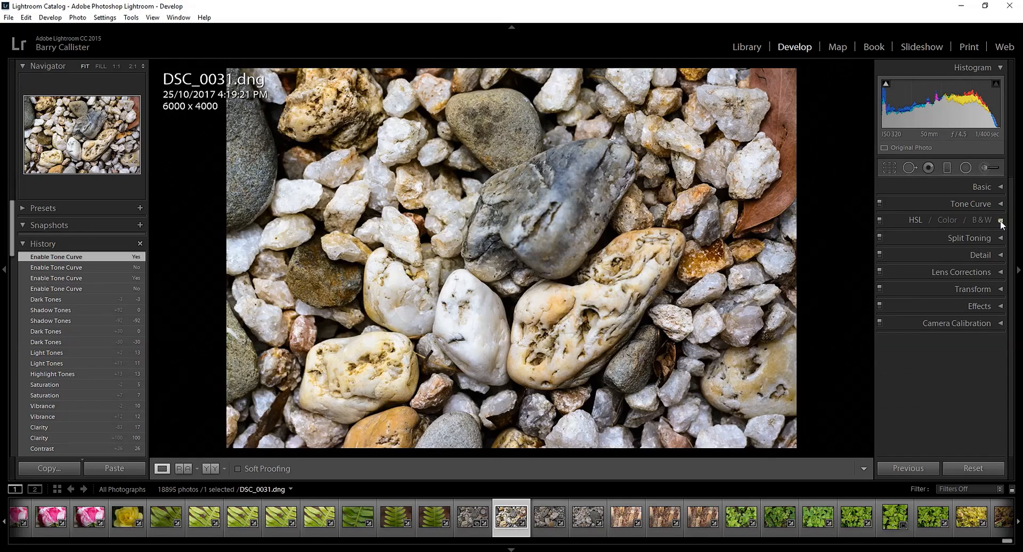
{"action": "left_click", "coordinate": [971, 238]}
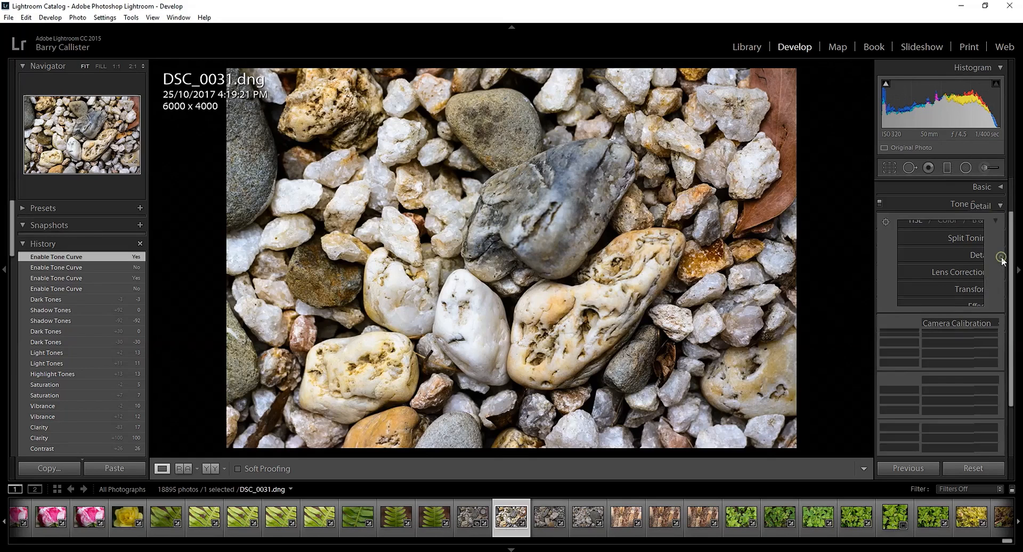
- Expand the Detail panel with its sharpening and noise reduction settings
{"action": "left_click", "coordinate": [972, 206]}
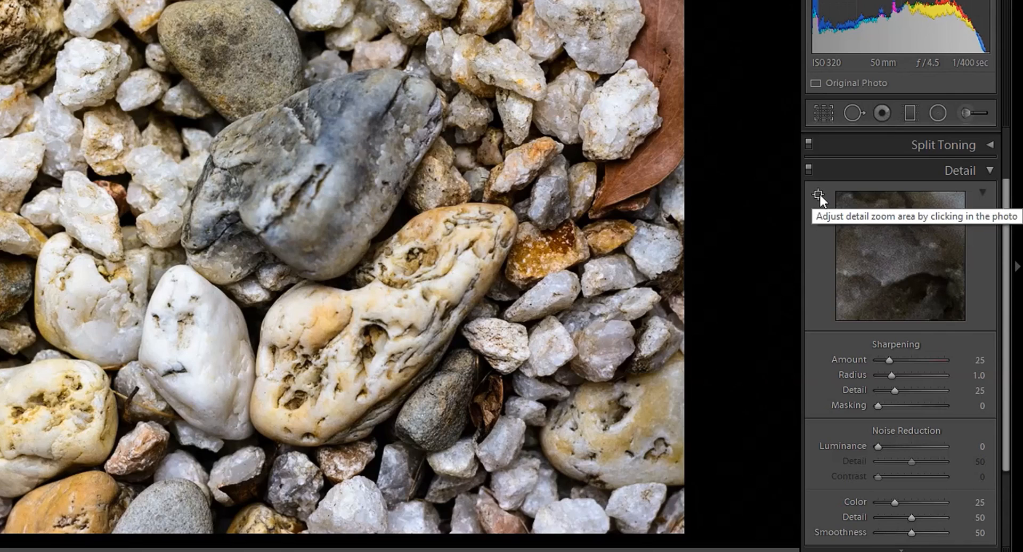
{"action": "mouse_move", "coordinate": [709, 265]}
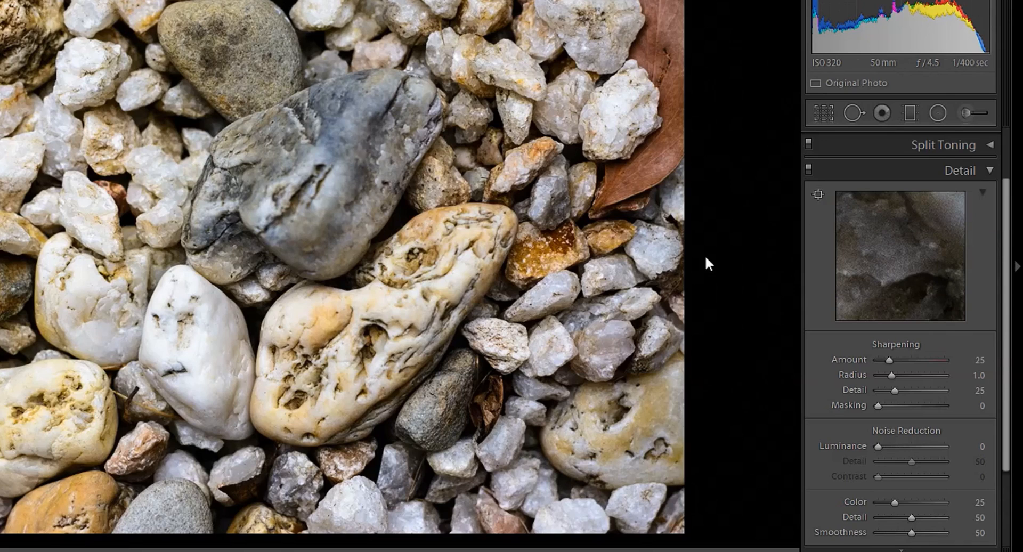
{"action": "mouse_move", "coordinate": [65, 307]}
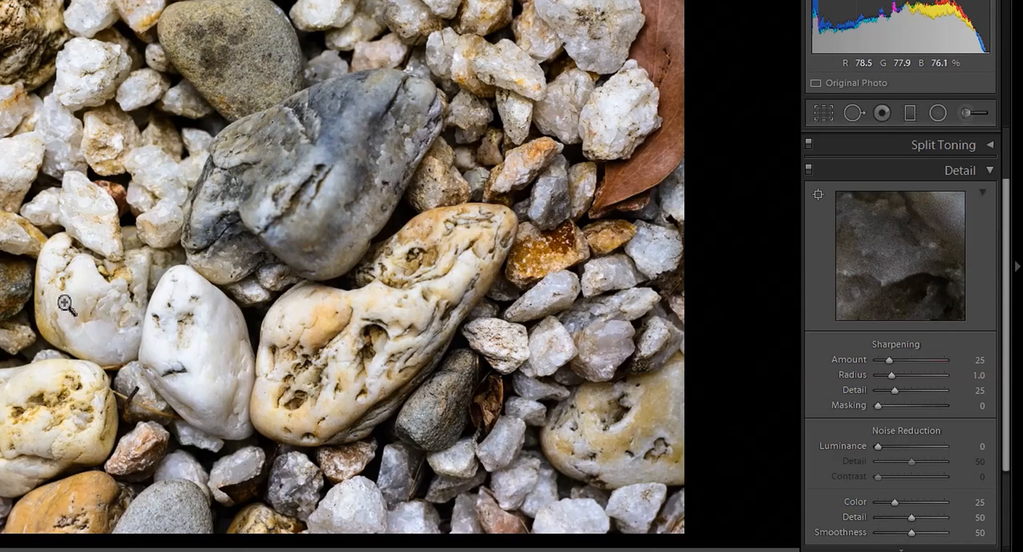
{"action": "mouse_move", "coordinate": [196, 214]}
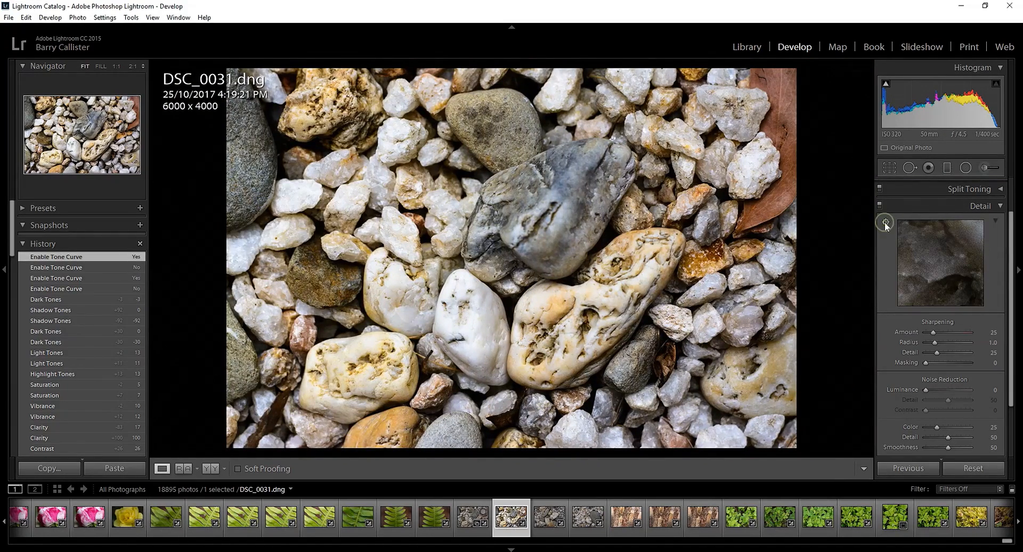
{"action": "mouse_move", "coordinate": [296, 302]}
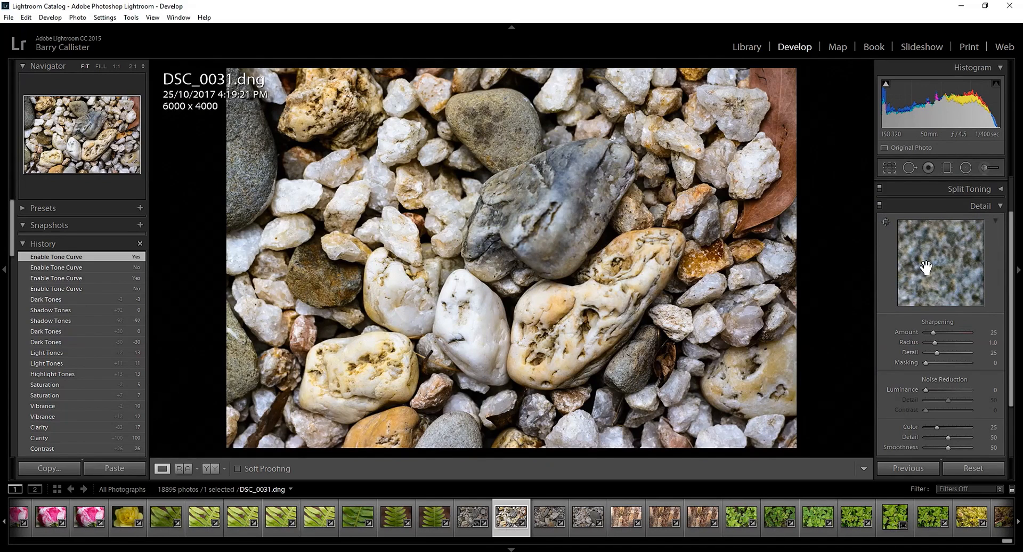
{"action": "mouse_move", "coordinate": [884, 224]}
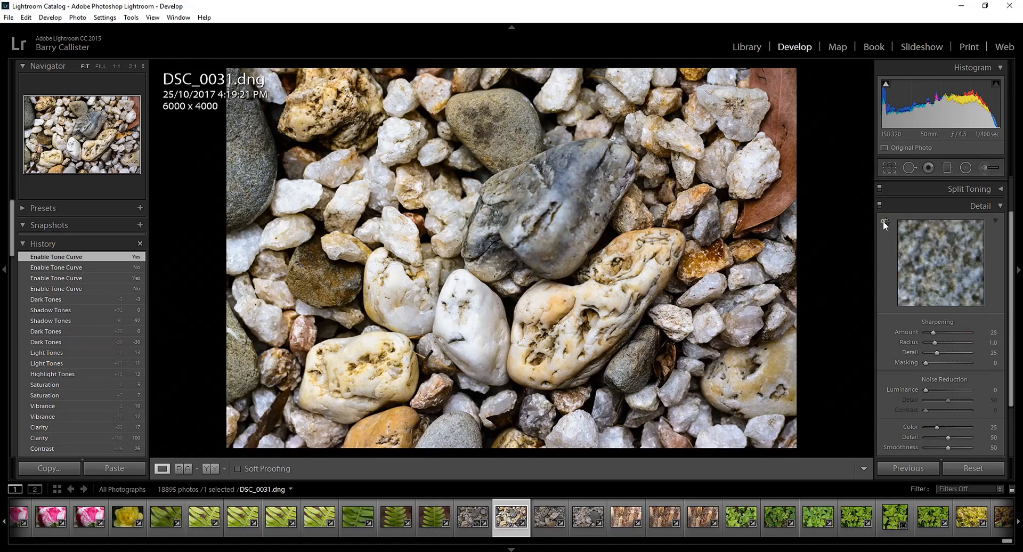
{"action": "mouse_move", "coordinate": [590, 311]}
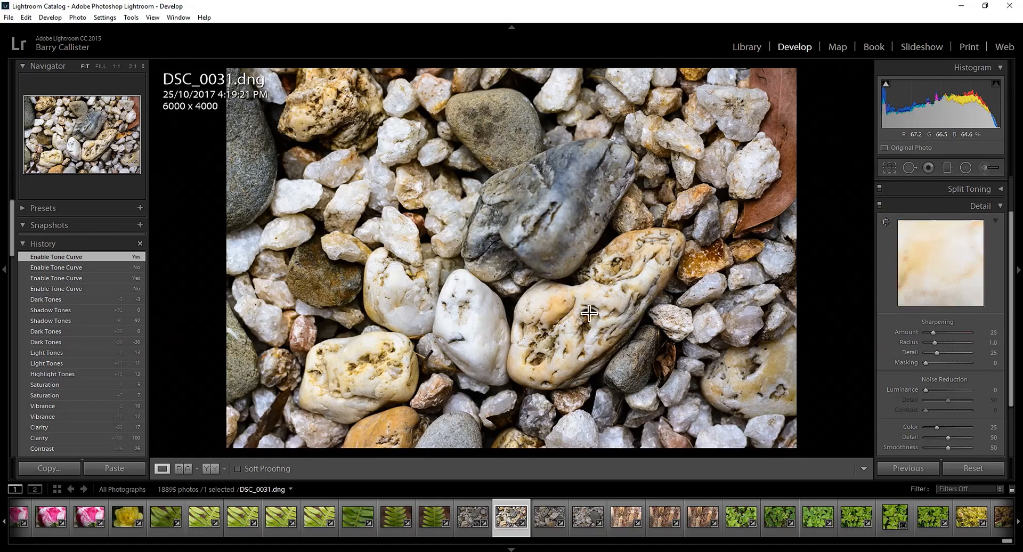
{"action": "mouse_move", "coordinate": [550, 339]}
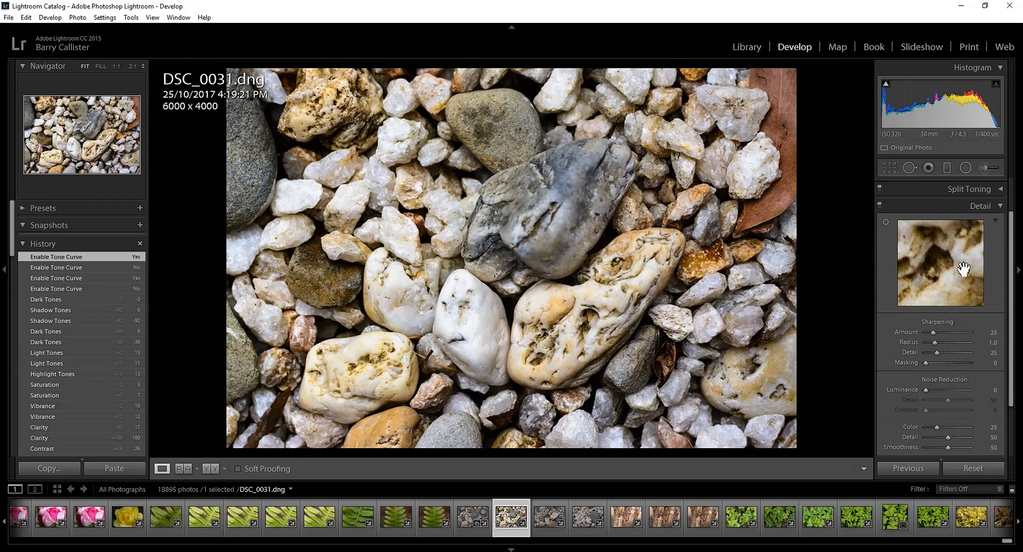
{"action": "mouse_move", "coordinate": [965, 279]}
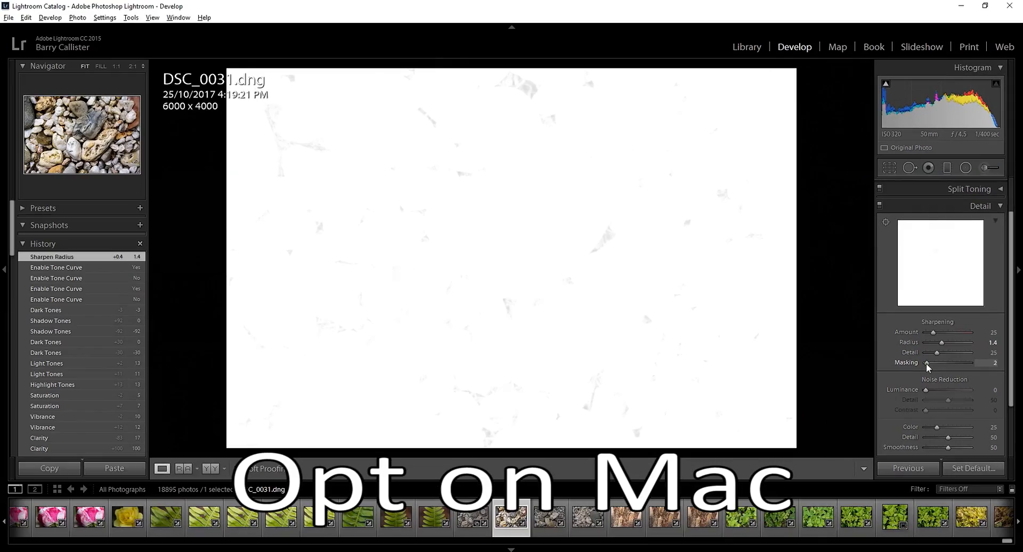
- Adjust Sharpening Masking while previewing the mask, settling edge masking at 75
{"action": "left_click_drag", "start_coordinate": [944, 363], "coordinate": [972, 363]}
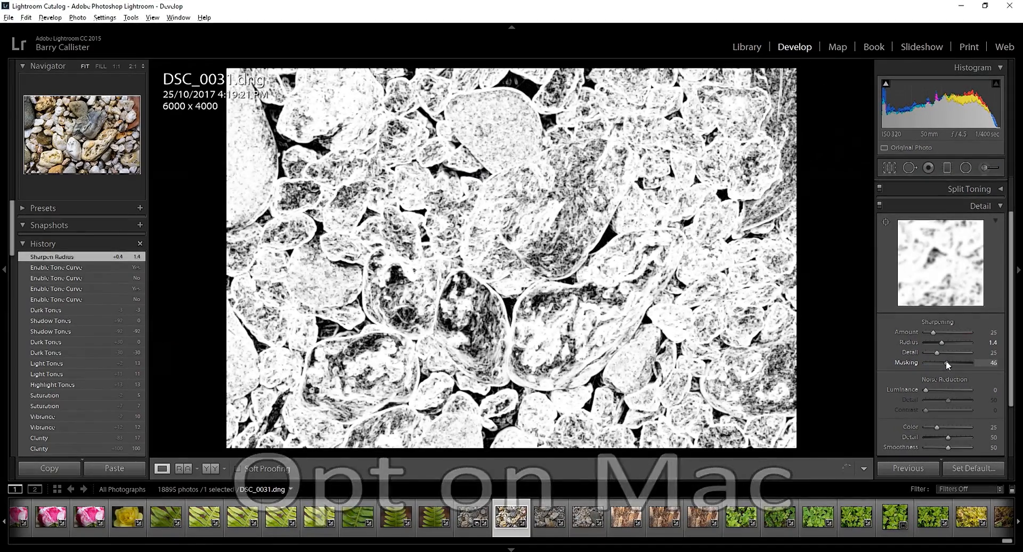
{"action": "left_click_drag", "start_coordinate": [948, 363], "coordinate": [957, 363]}
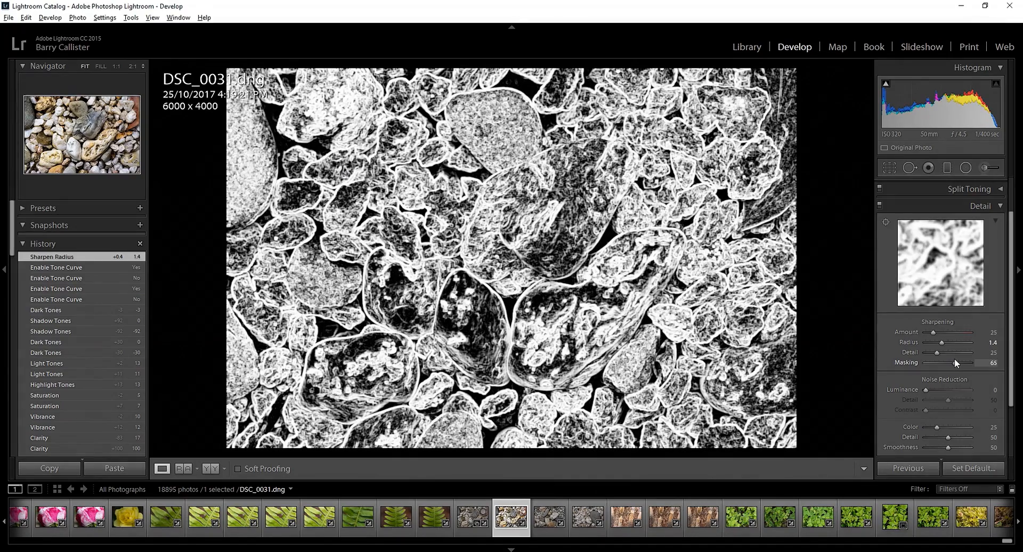
{"action": "left_click_drag", "start_coordinate": [956, 363], "coordinate": [952, 363]}
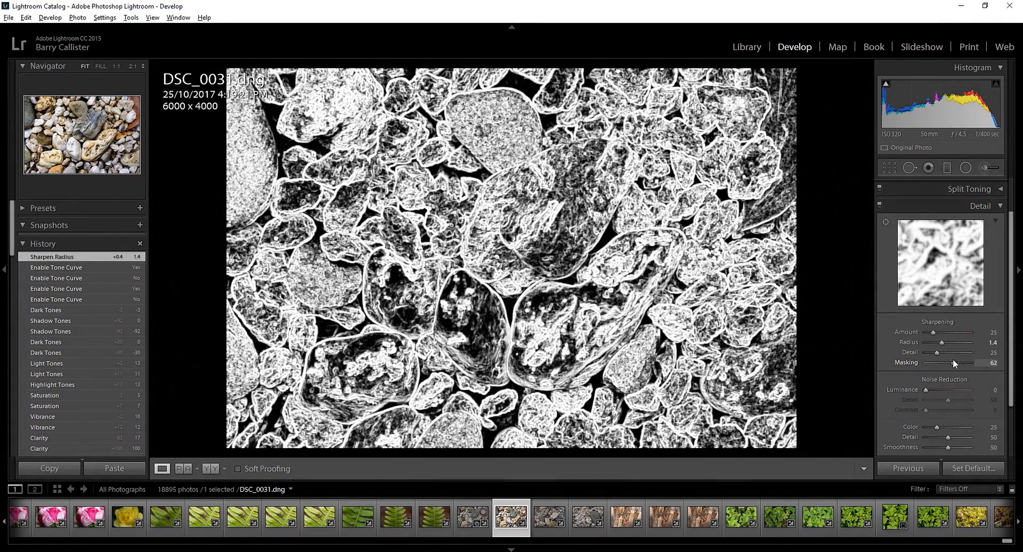
{"action": "left_click_drag", "start_coordinate": [953, 362], "coordinate": [945, 363]}
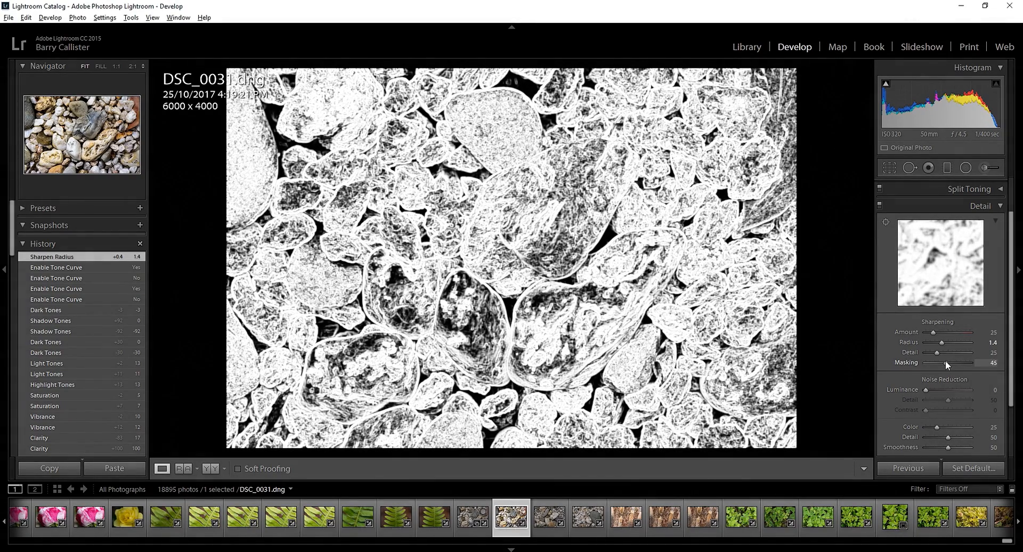
{"action": "left_click_drag", "start_coordinate": [945, 363], "coordinate": [956, 363]}
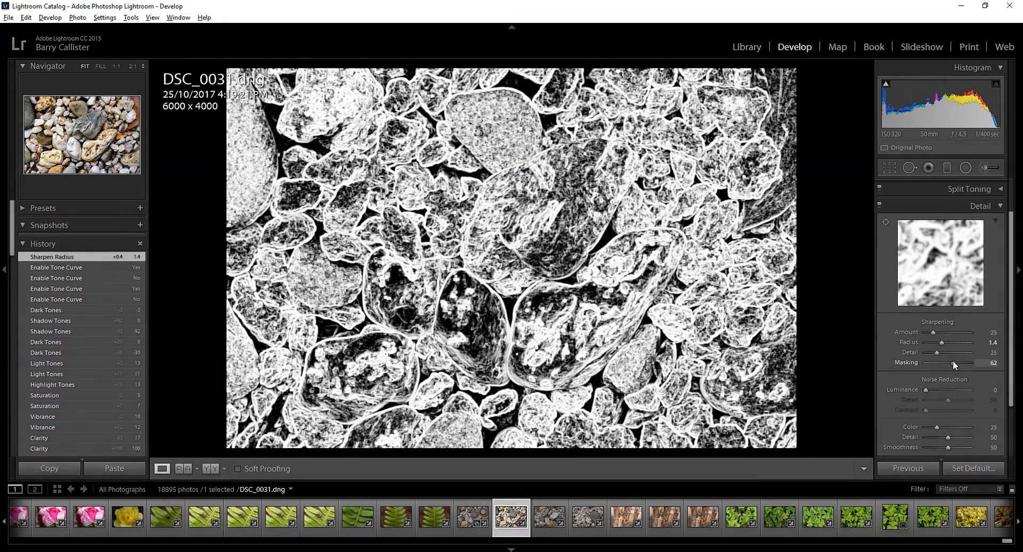
{"action": "left_click_drag", "start_coordinate": [933, 363], "coordinate": [934, 363]}
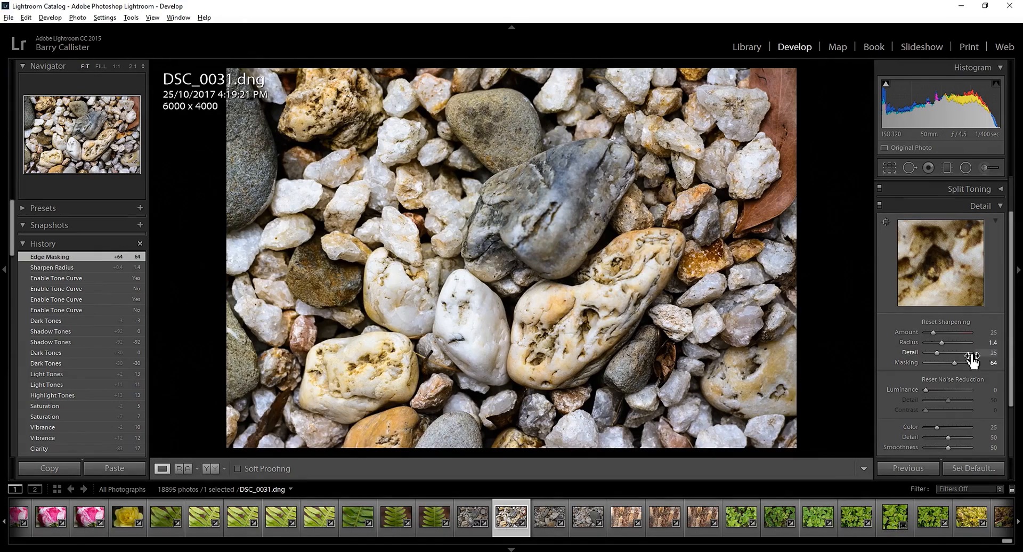
{"action": "left_click_drag", "start_coordinate": [955, 363], "coordinate": [963, 362]}
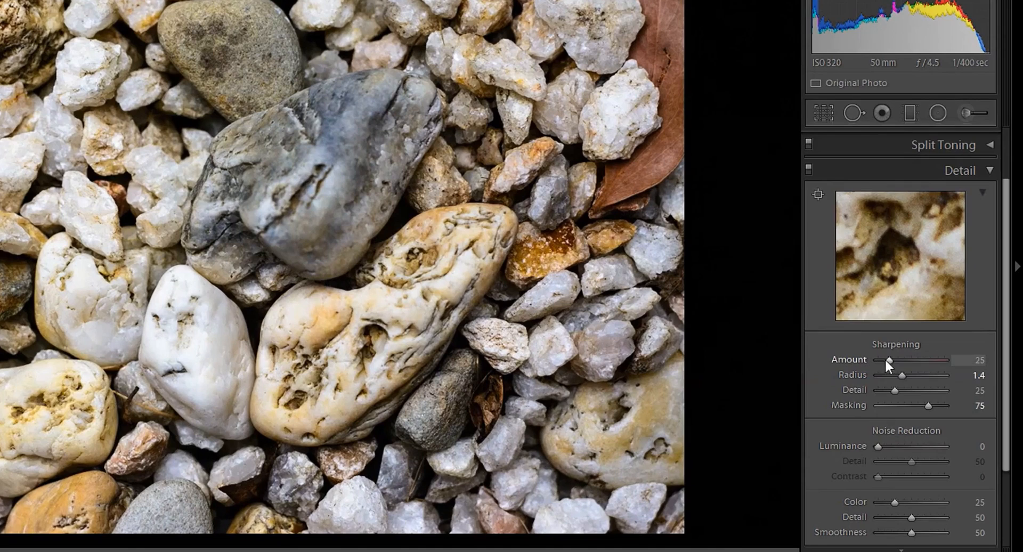
- Vary the sharpening amount and zoom into the cream pebble's hollow to inspect artefacts
{"action": "left_click_drag", "start_coordinate": [888, 361], "coordinate": [915, 361]}
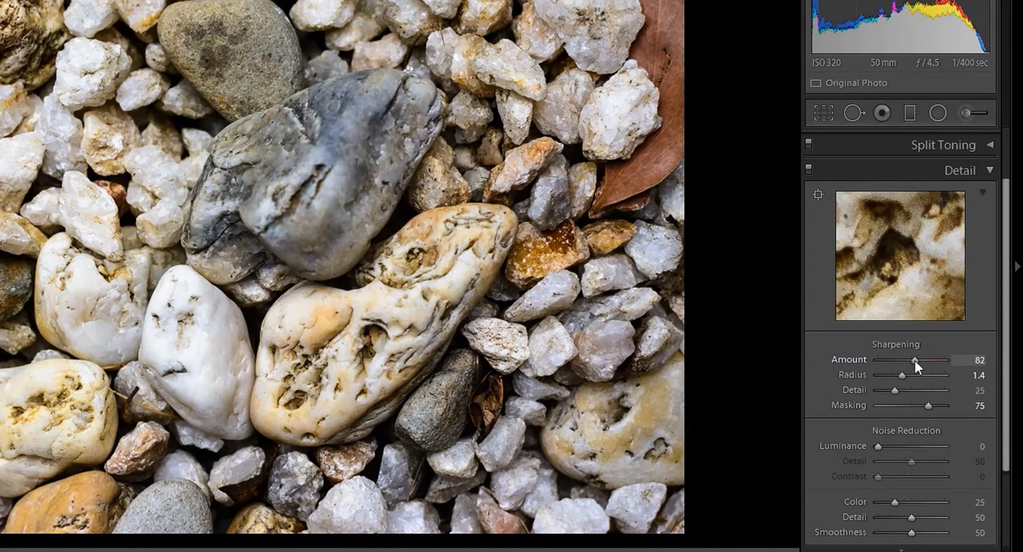
{"action": "left_click_drag", "start_coordinate": [915, 360], "coordinate": [898, 360]}
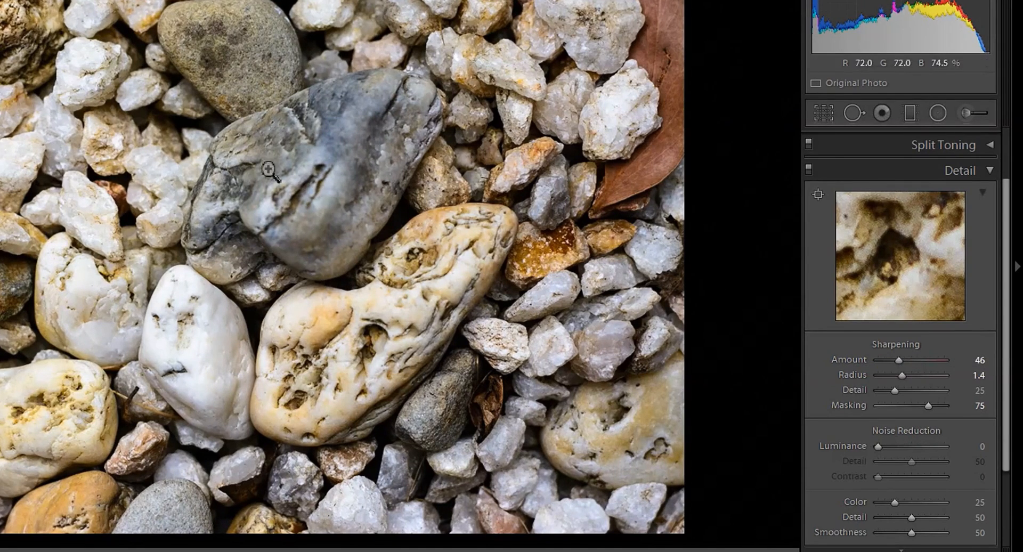
{"action": "left_click", "coordinate": [268, 169]}
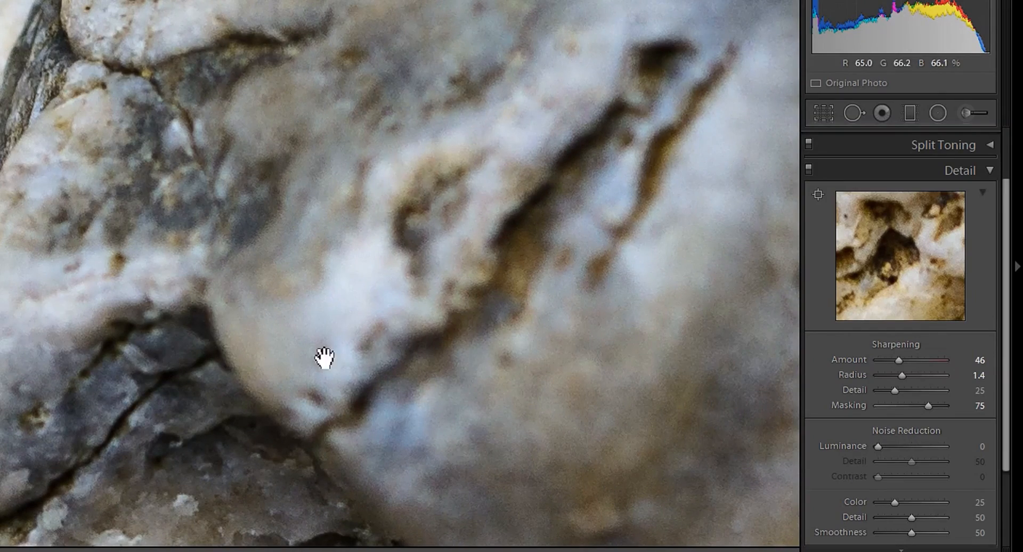
{"action": "left_click_drag", "start_coordinate": [325, 357], "coordinate": [468, 329]}
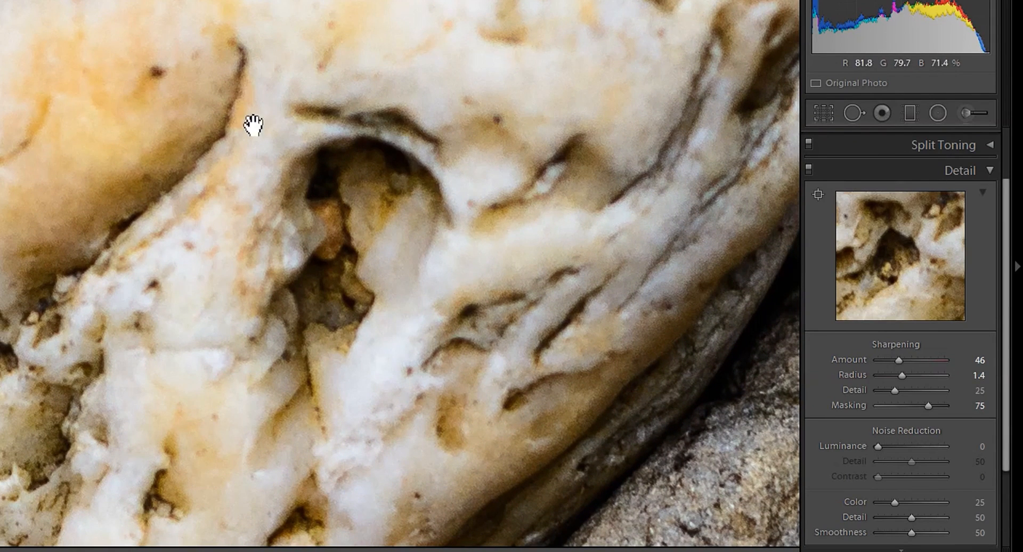
{"action": "left_click_drag", "start_coordinate": [897, 359], "coordinate": [921, 360]}
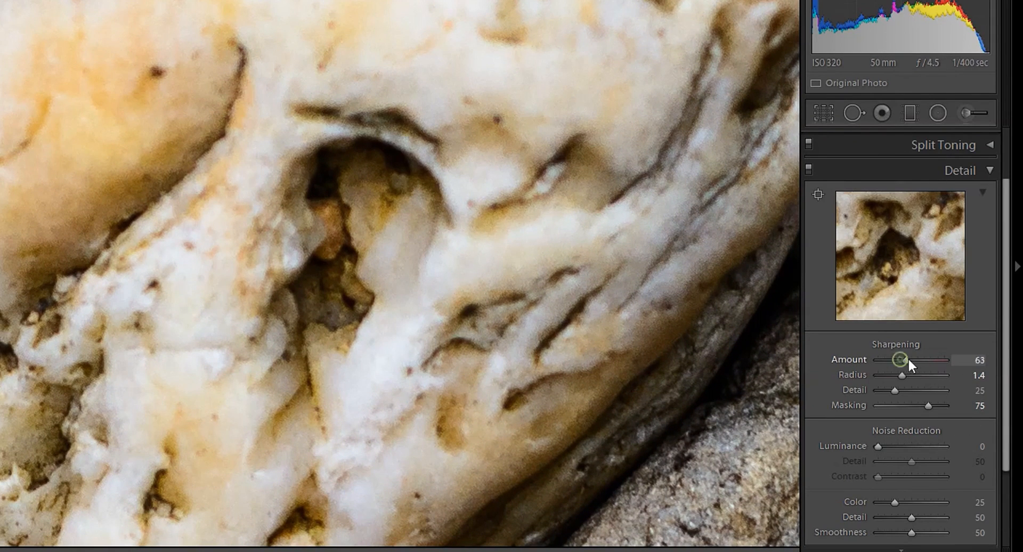
{"action": "left_click_drag", "start_coordinate": [899, 360], "coordinate": [932, 360]}
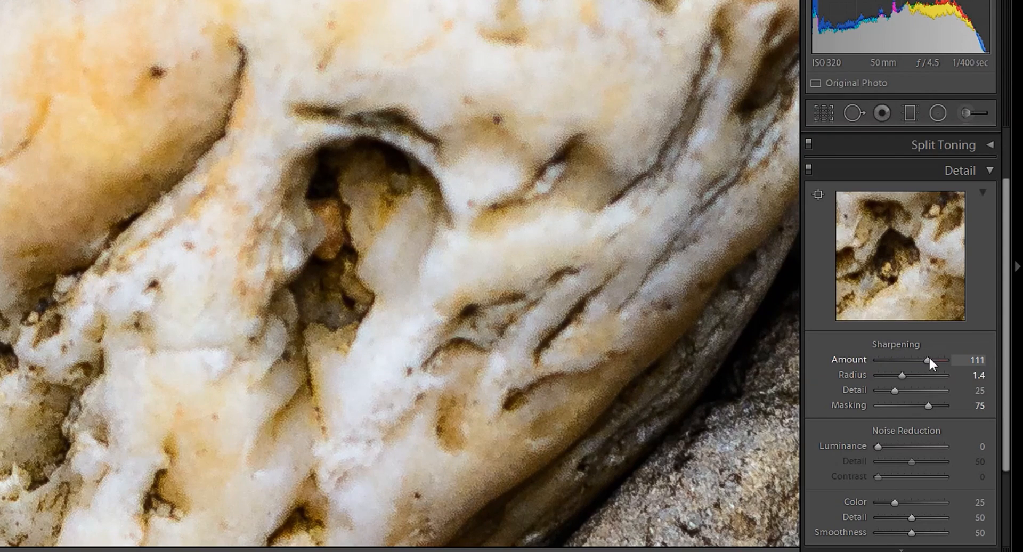
{"action": "left_click_drag", "start_coordinate": [932, 360], "coordinate": [922, 360]}
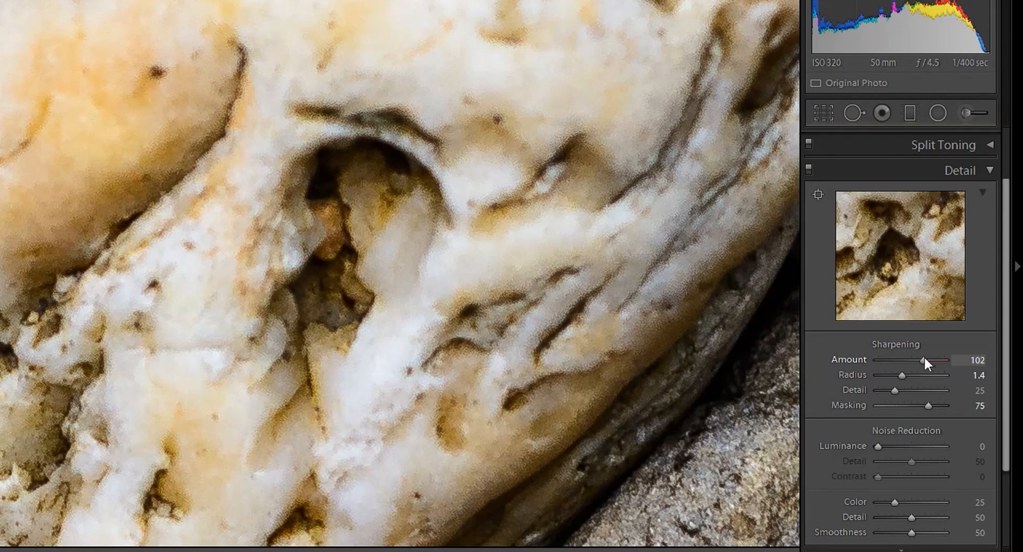
- Compare with no sharpening, set Amount to 45, and toggle Detail for before/after
{"action": "left_click_drag", "start_coordinate": [940, 360], "coordinate": [883, 360]}
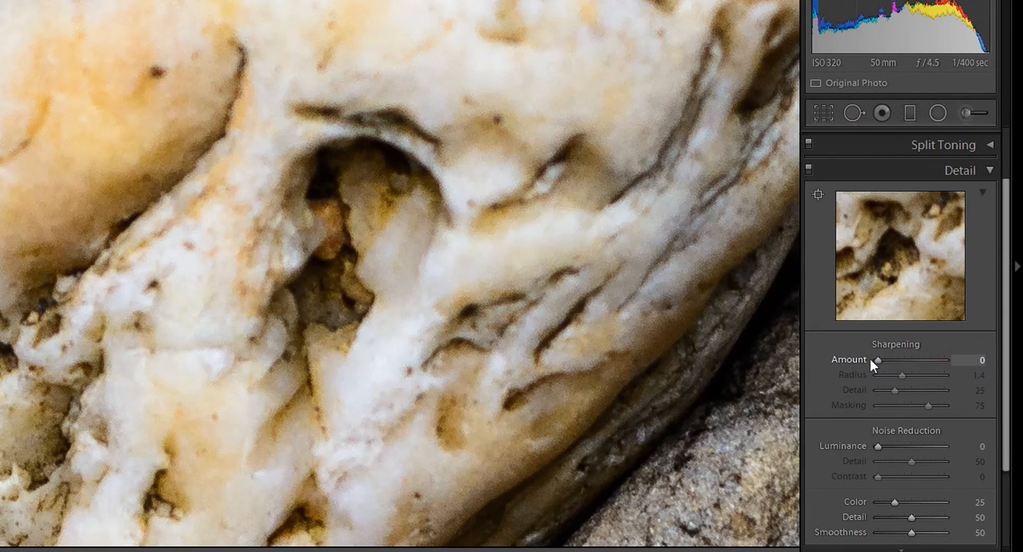
{"action": "left_click_drag", "start_coordinate": [878, 360], "coordinate": [888, 360]}
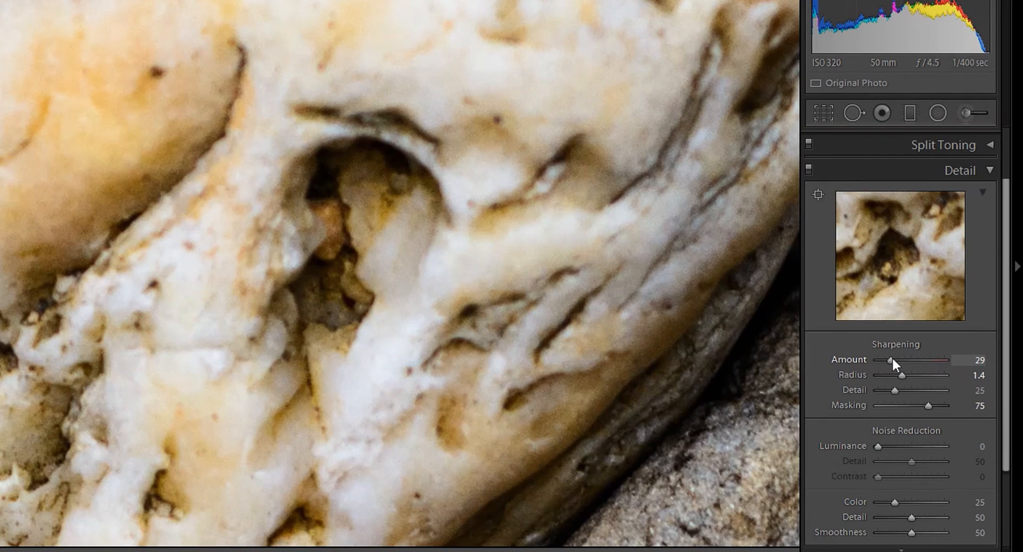
{"action": "left_click_drag", "start_coordinate": [889, 360], "coordinate": [899, 360]}
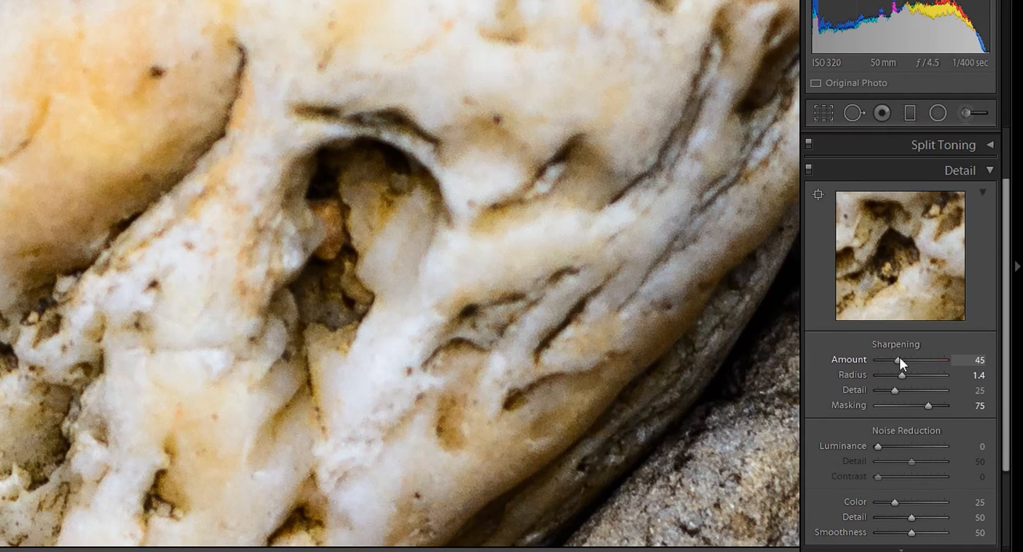
{"action": "left_click_drag", "start_coordinate": [895, 360], "coordinate": [889, 361]}
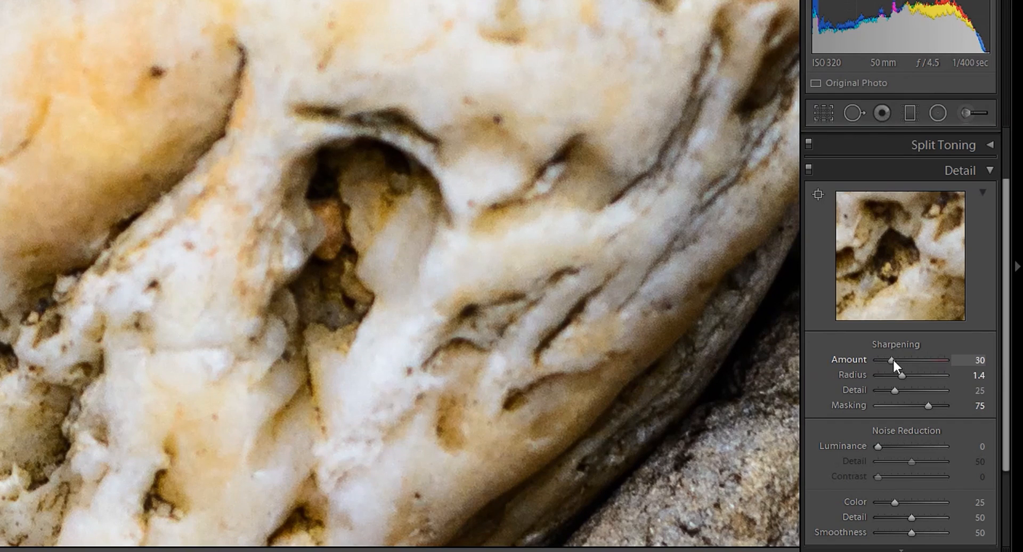
{"action": "left_click_drag", "start_coordinate": [890, 360], "coordinate": [895, 360]}
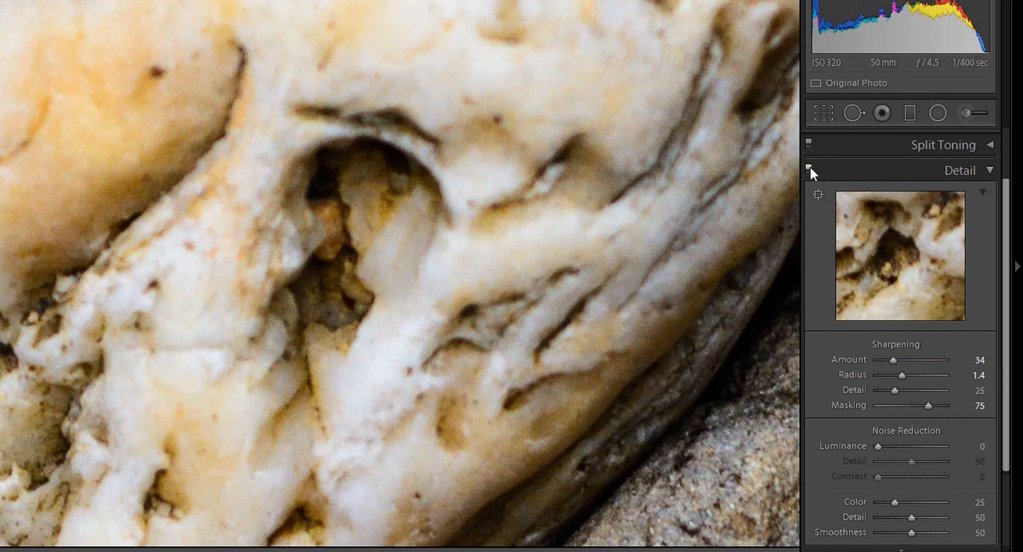
{"action": "left_click_drag", "start_coordinate": [890, 360], "coordinate": [899, 360]}
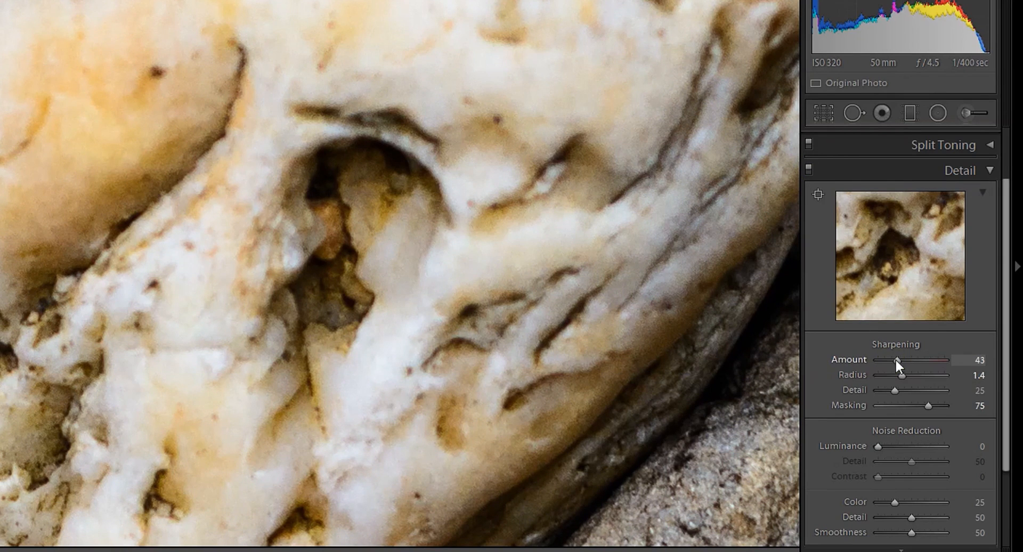
{"action": "left_click_drag", "start_coordinate": [896, 361], "coordinate": [901, 360]}
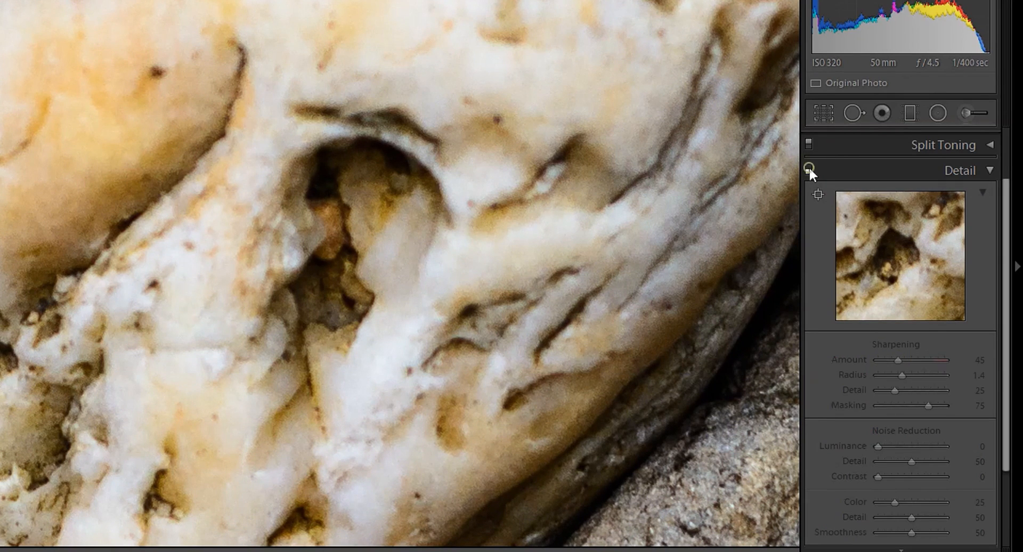
{"action": "left_click", "coordinate": [810, 169]}
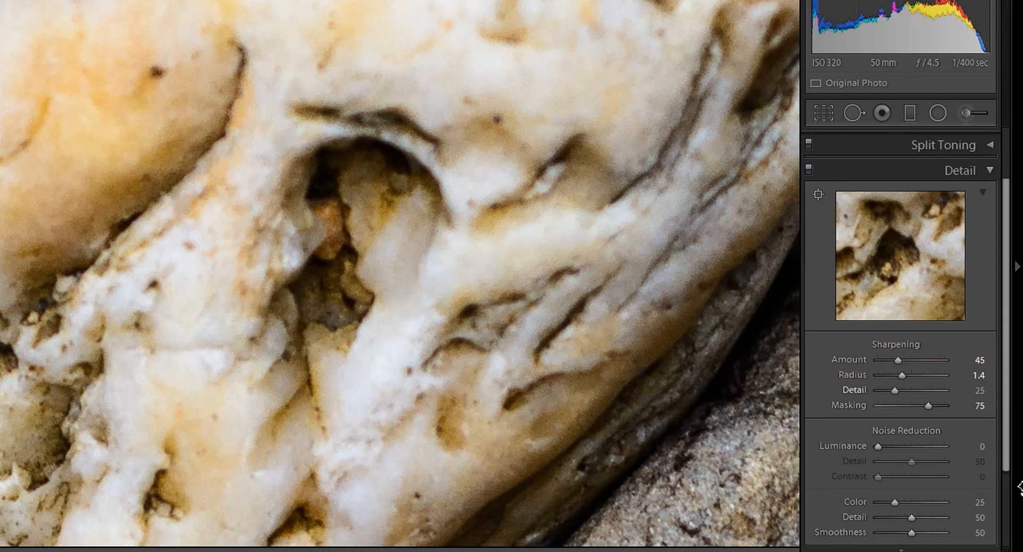
- Set Luminance noise reduction to 25, zoom in closer, and return Color to 25
{"action": "left_click_drag", "start_coordinate": [877, 447], "coordinate": [882, 447]}
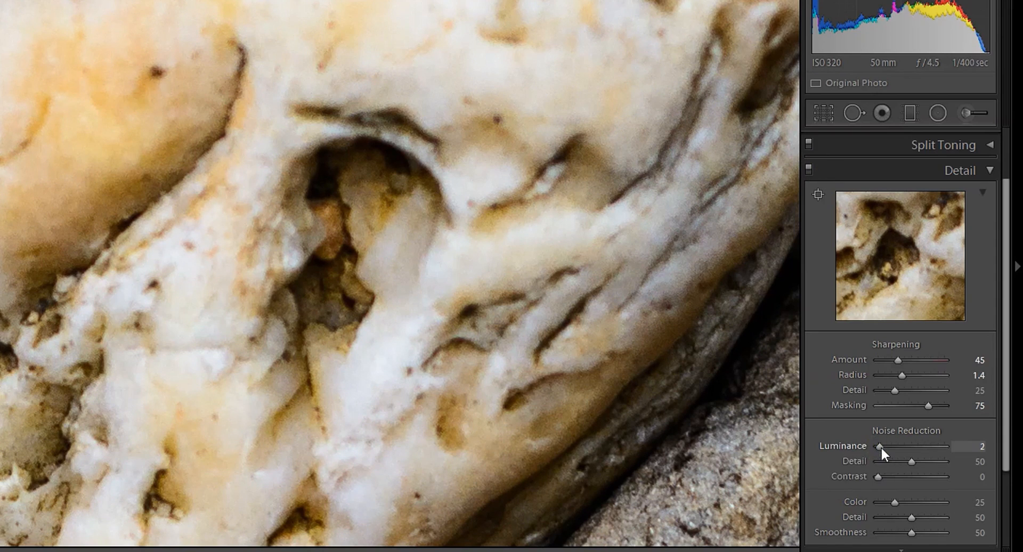
{"action": "left_click_drag", "start_coordinate": [882, 448], "coordinate": [899, 448]}
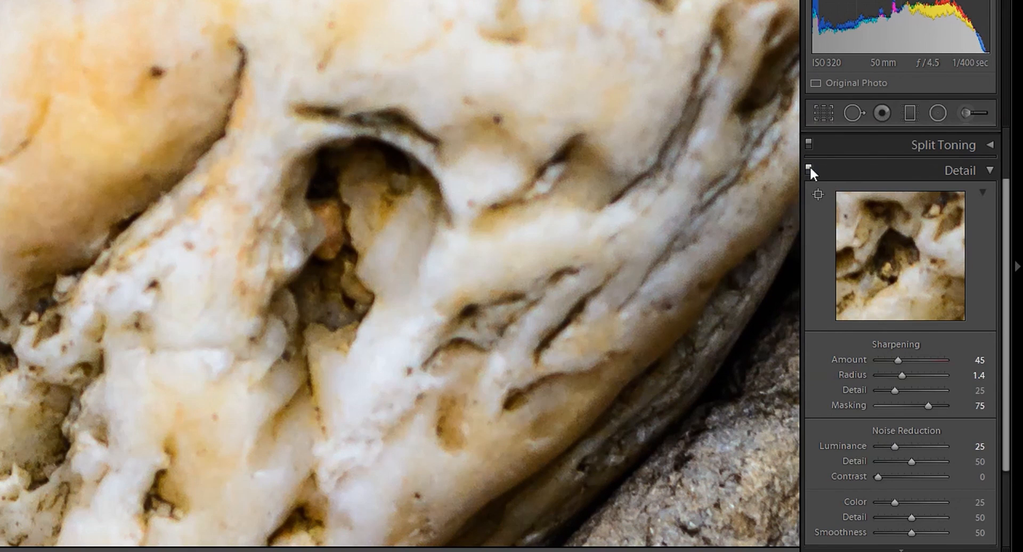
{"action": "mouse_move", "coordinate": [369, 211]}
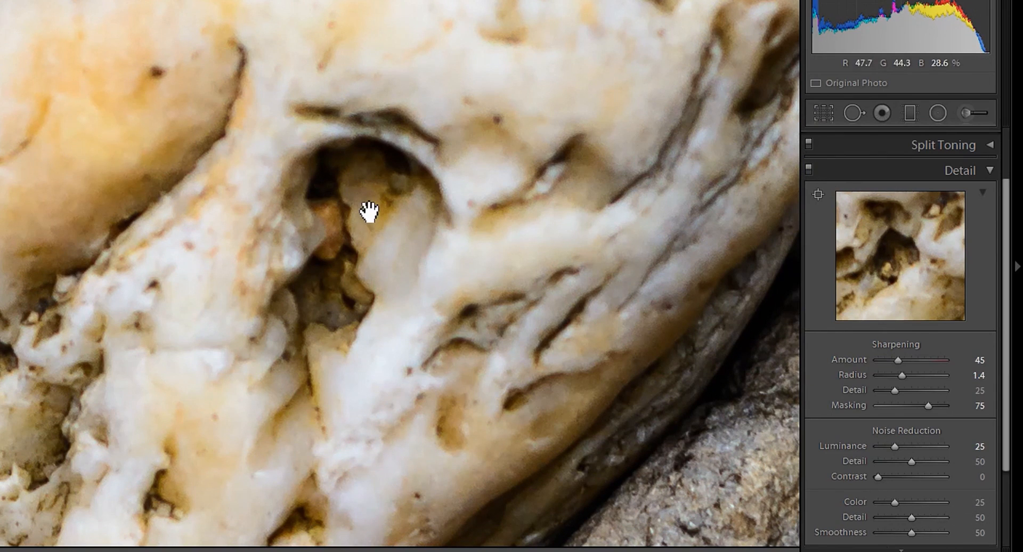
{"action": "left_click_drag", "start_coordinate": [369, 212], "coordinate": [15, 294]}
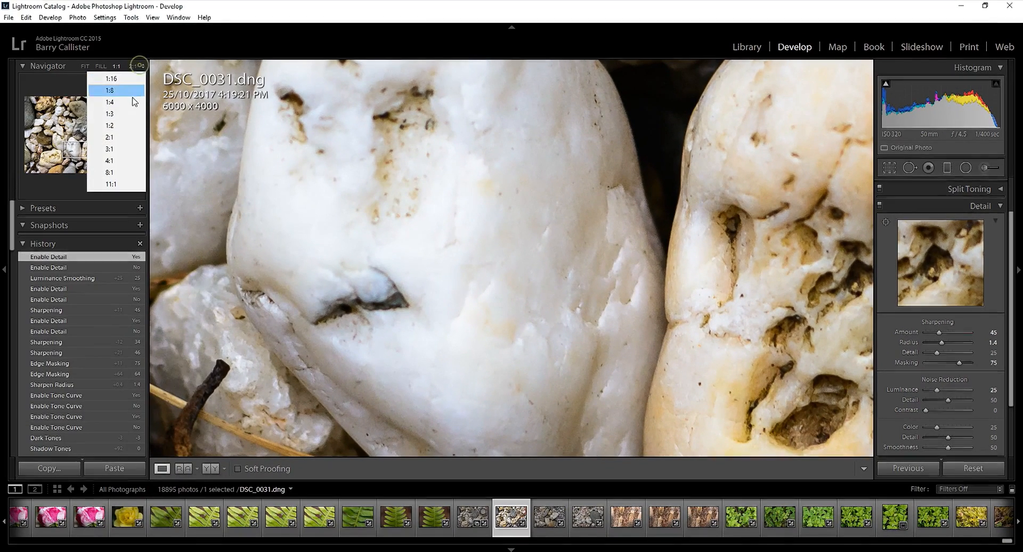
{"action": "left_click", "coordinate": [109, 160]}
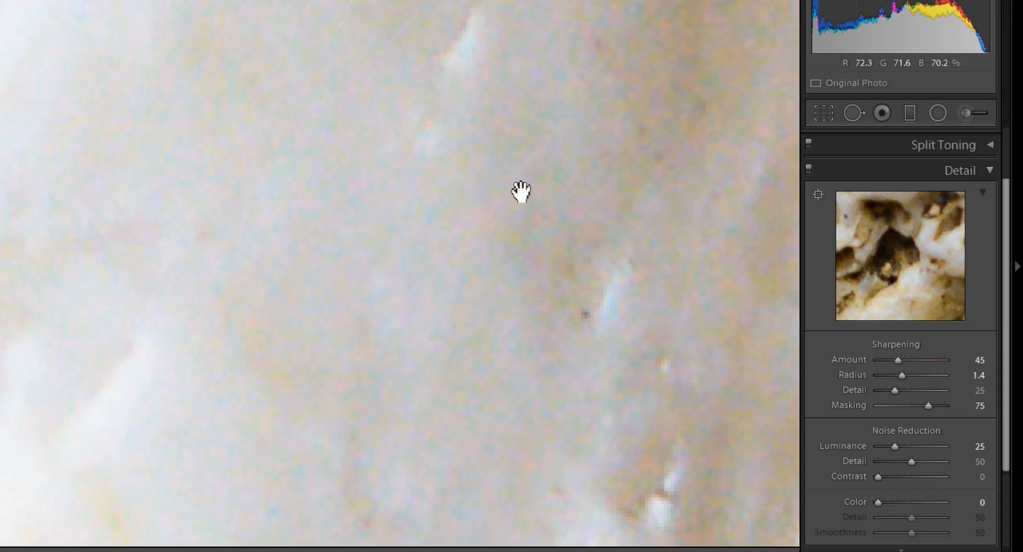
{"action": "left_click_drag", "start_coordinate": [897, 502], "coordinate": [908, 502]}
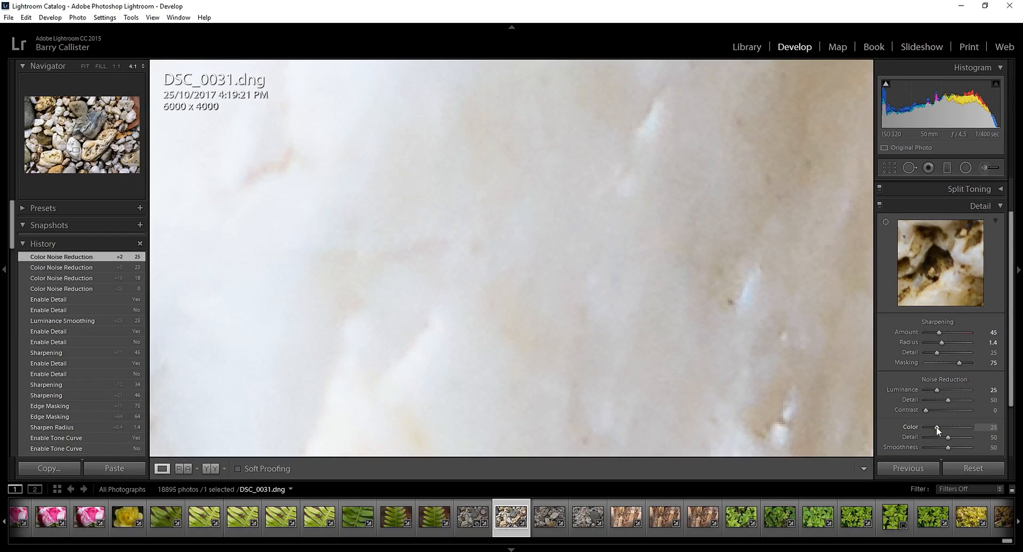
{"action": "mouse_move", "coordinate": [811, 199]}
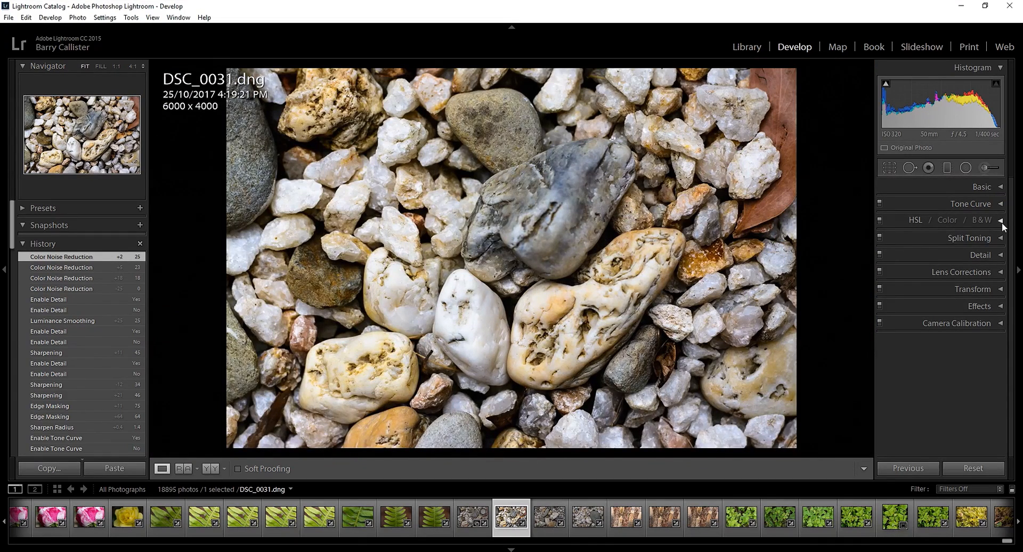
- Expand the Effects panel and try light and dark post-crop vignette amounts
{"action": "left_click", "coordinate": [980, 295]}
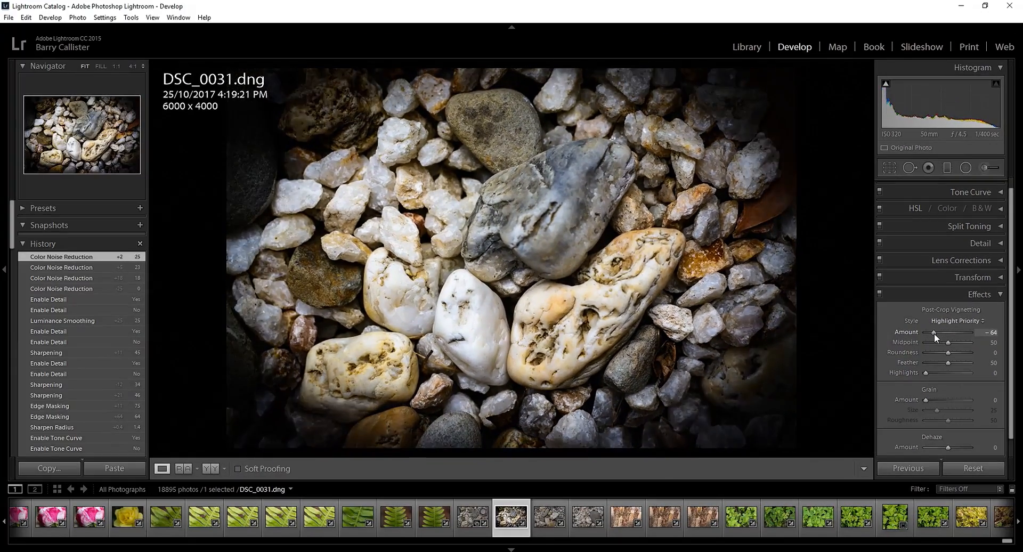
{"action": "left_click_drag", "start_coordinate": [934, 332], "coordinate": [951, 332]}
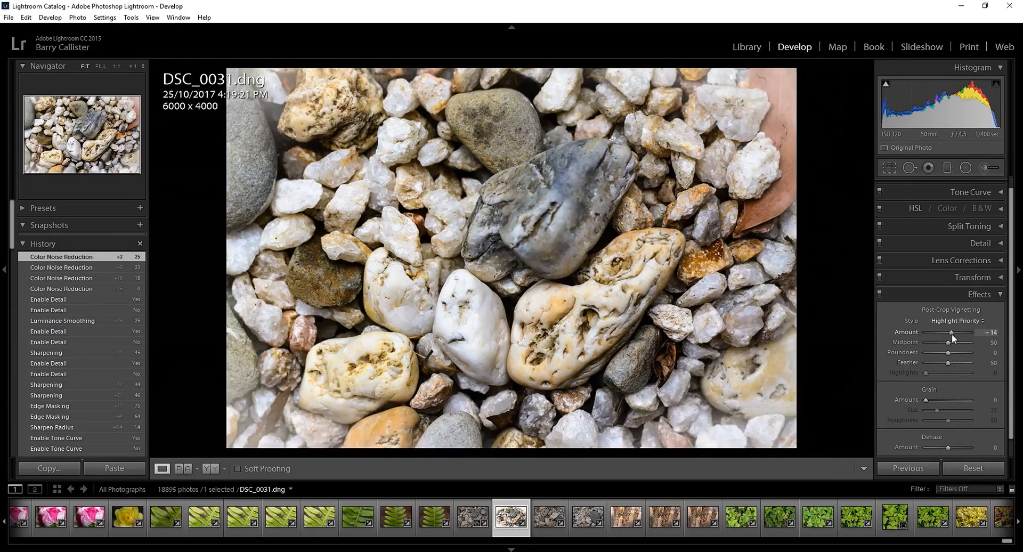
{"action": "left_click_drag", "start_coordinate": [953, 332], "coordinate": [920, 332]}
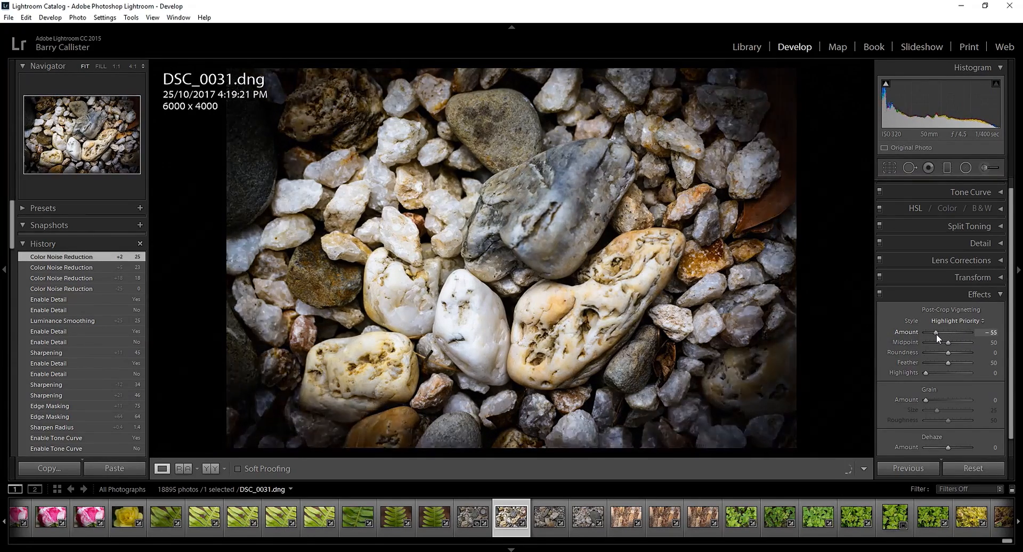
{"action": "left_click_drag", "start_coordinate": [959, 342], "coordinate": [954, 342]}
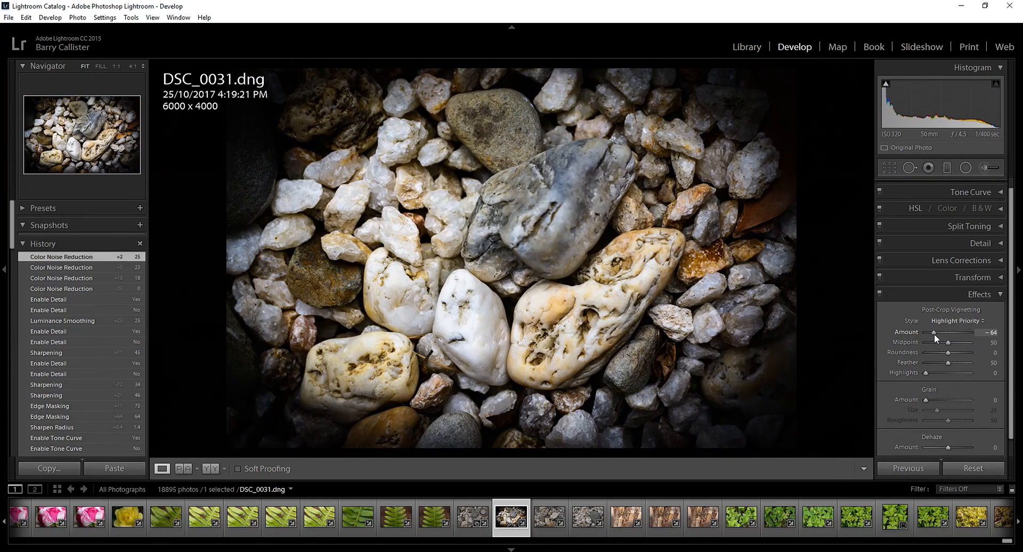
{"action": "left_click_drag", "start_coordinate": [955, 338], "coordinate": [965, 338]}
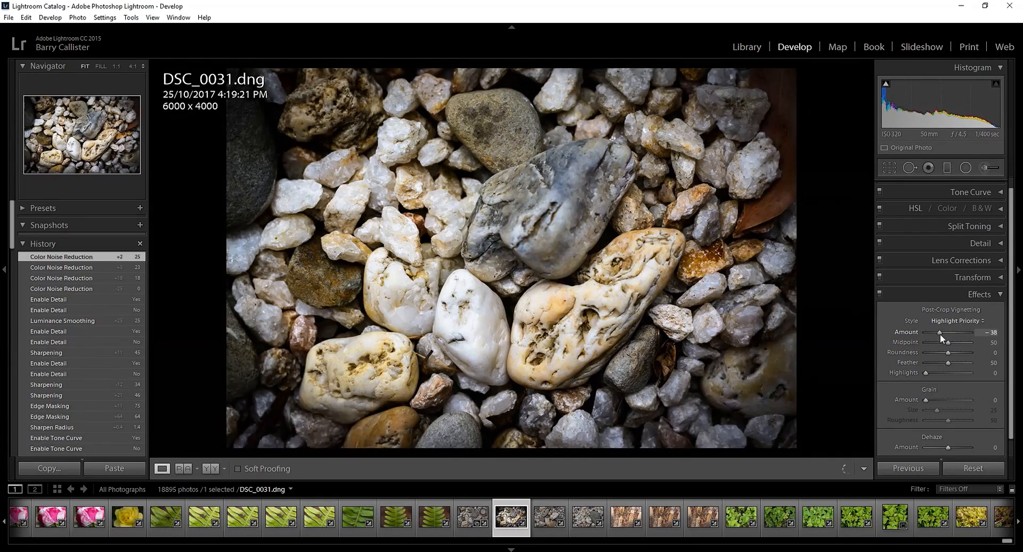
- Try heavy white and moderate dark vignettes, comparing with effects off and on
{"action": "left_click_drag", "start_coordinate": [951, 332], "coordinate": [983, 332]}
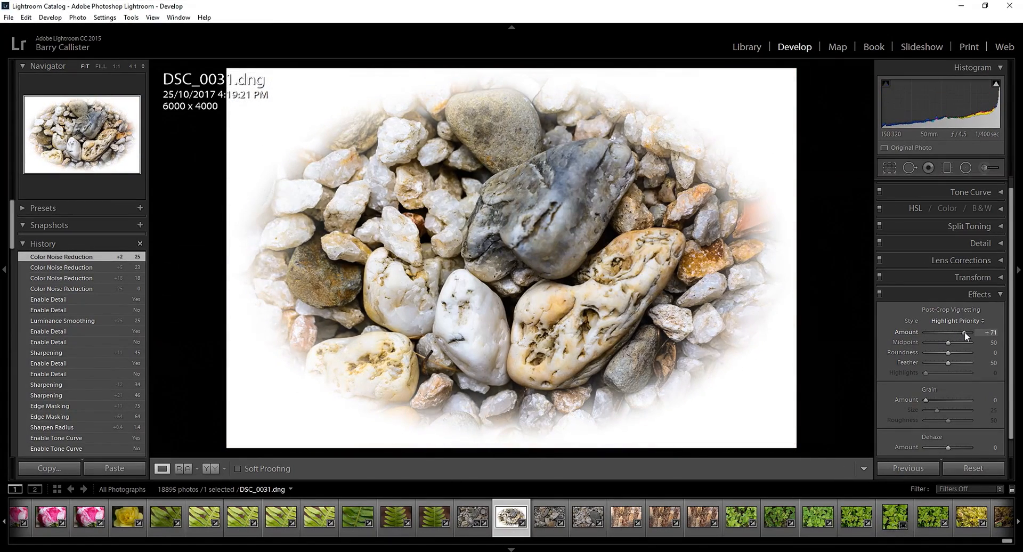
{"action": "left_click_drag", "start_coordinate": [965, 331], "coordinate": [951, 332]}
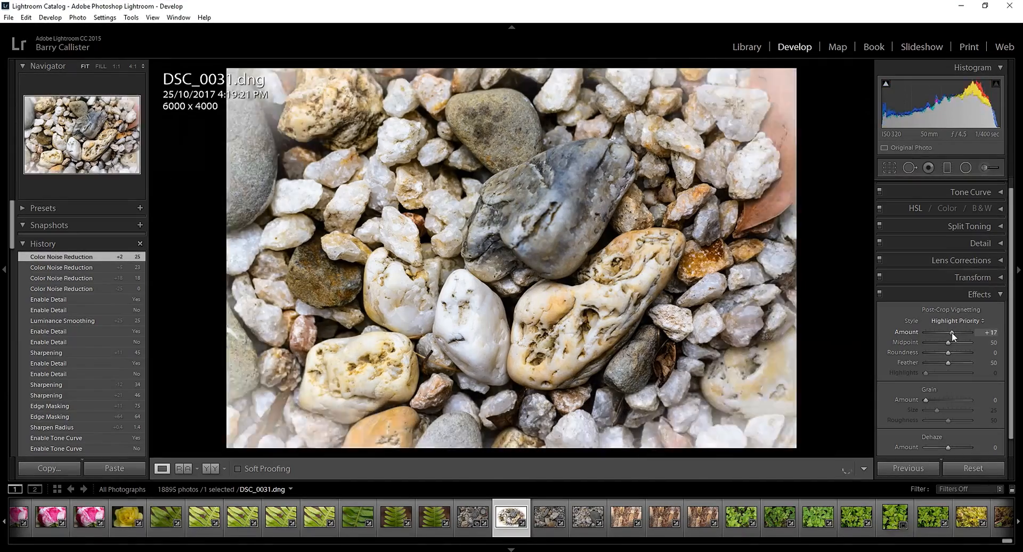
{"action": "left_click_drag", "start_coordinate": [950, 335], "coordinate": [943, 335]}
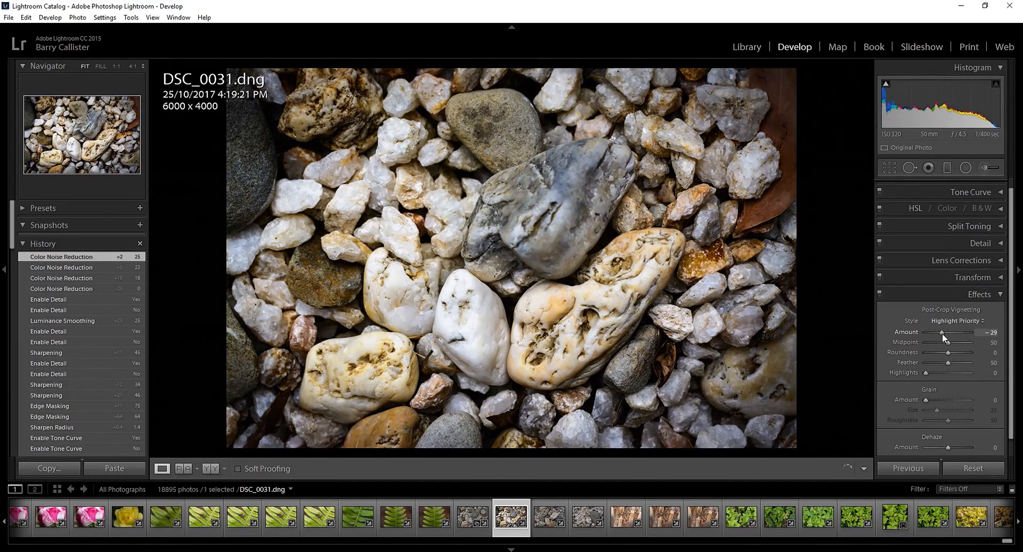
{"action": "left_click_drag", "start_coordinate": [941, 337], "coordinate": [945, 336]}
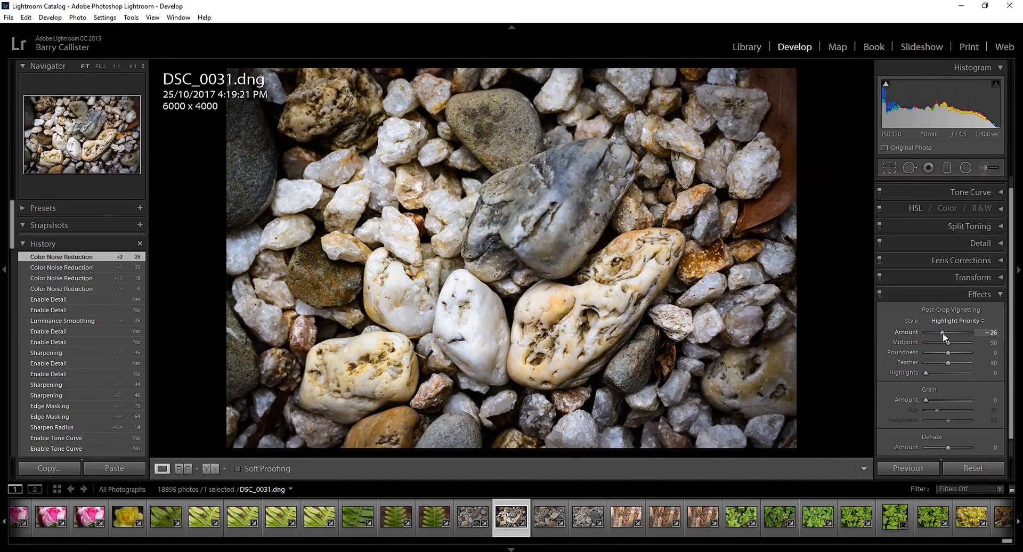
{"action": "left_click_drag", "start_coordinate": [952, 332], "coordinate": [943, 332]}
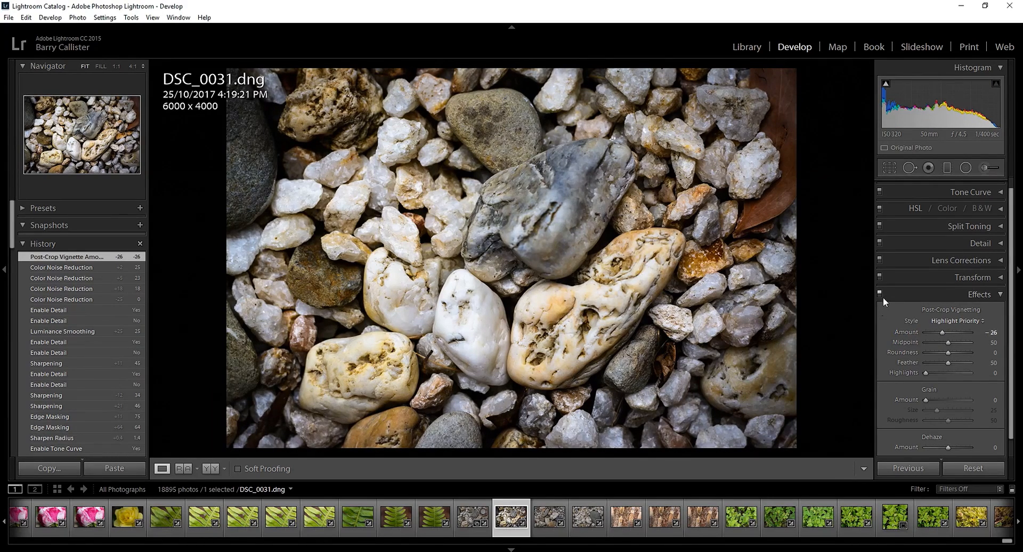
{"action": "left_click", "coordinate": [880, 294]}
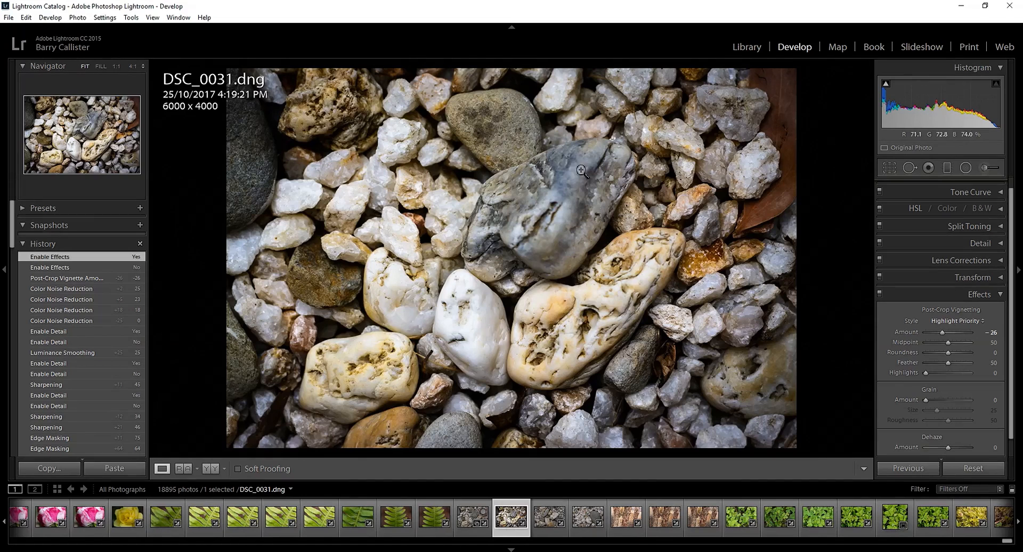
{"action": "left_click", "coordinate": [881, 294]}
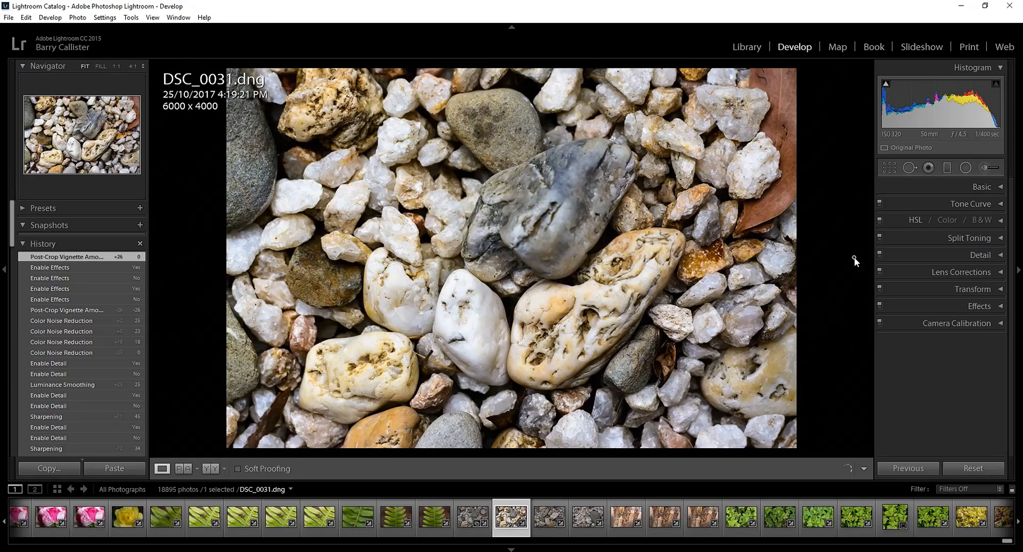
{"action": "left_click", "coordinate": [183, 468]}
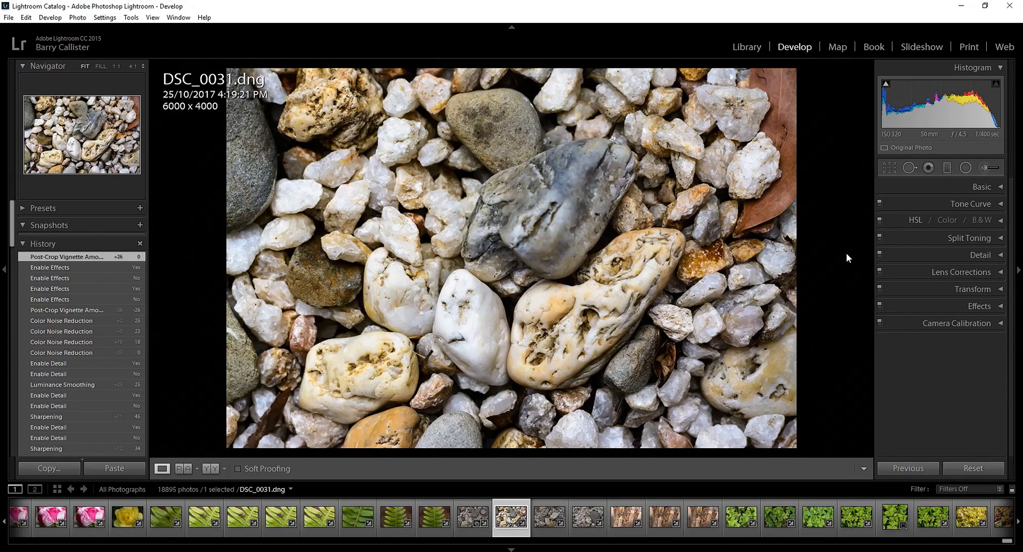
{"action": "mouse_move", "coordinate": [844, 270]}
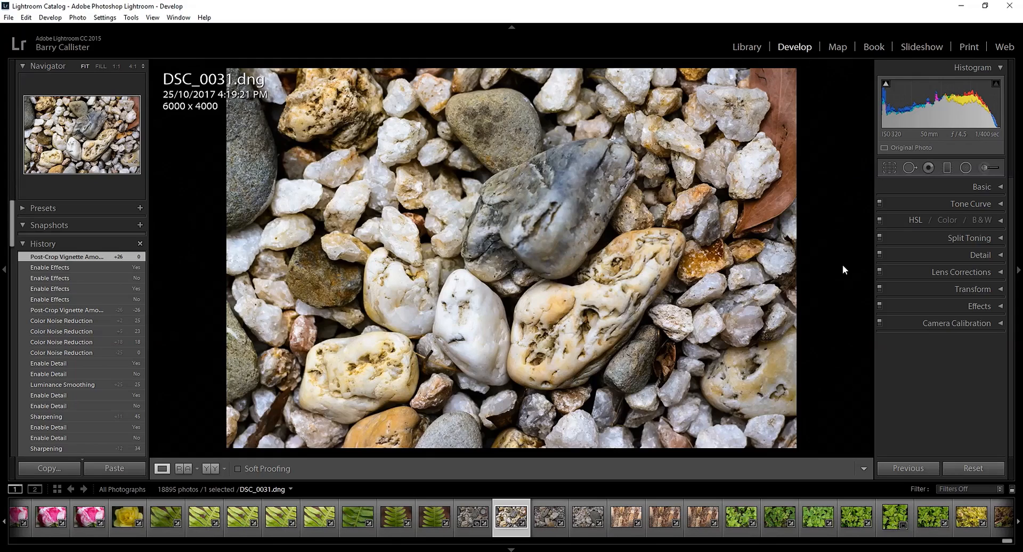
{"action": "mouse_move", "coordinate": [793, 250]}
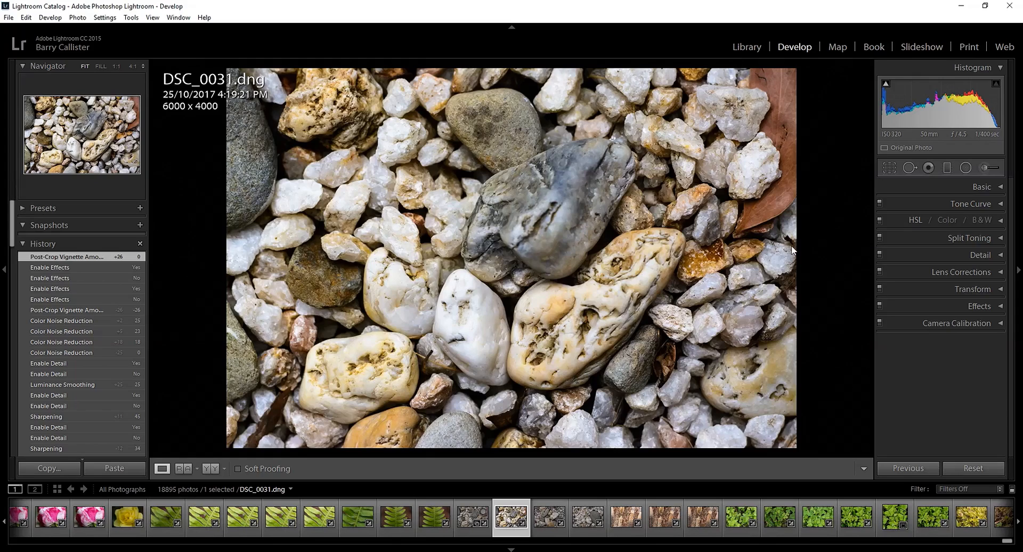
{"action": "mouse_move", "coordinate": [850, 155]}
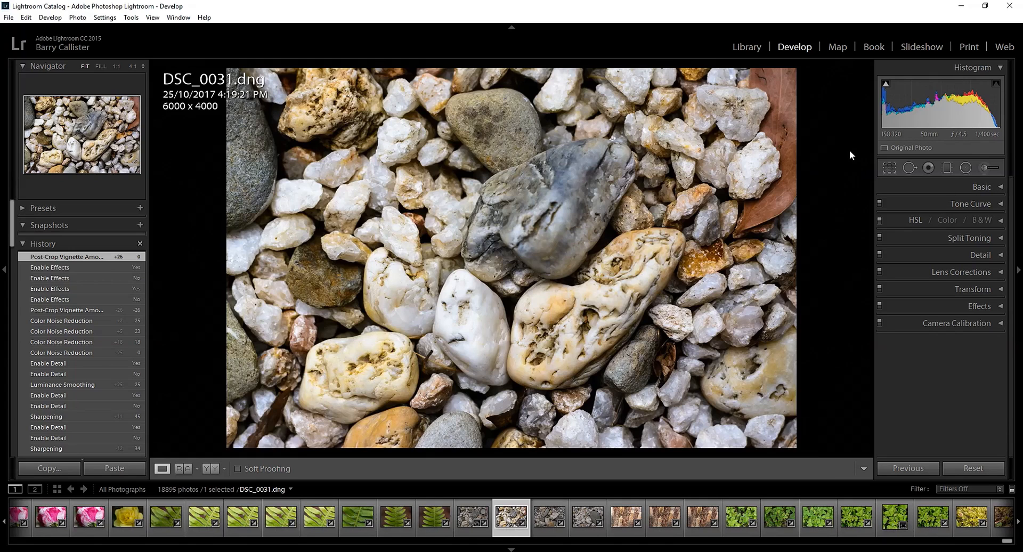
{"action": "mouse_move", "coordinate": [822, 324]}
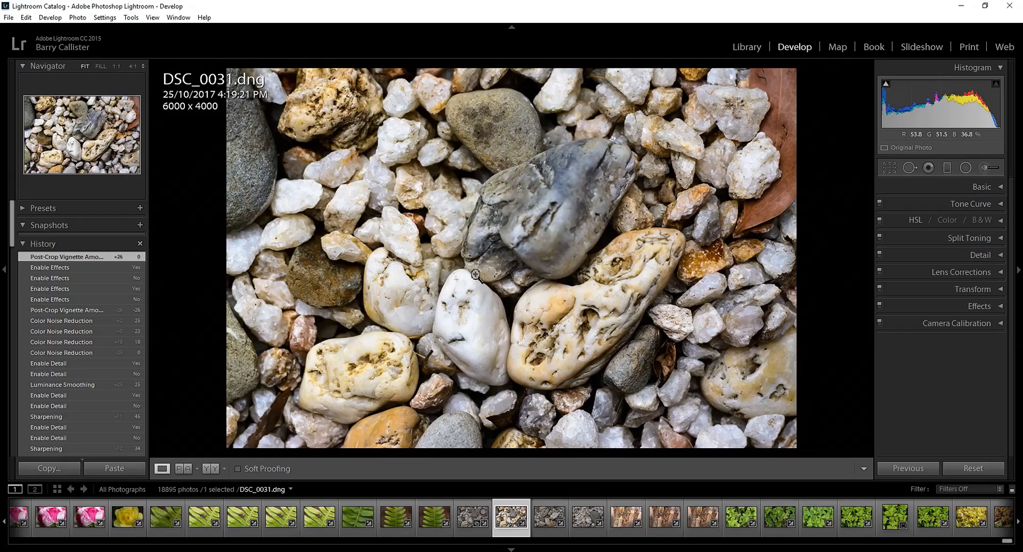
{"action": "left_click", "coordinate": [747, 47]}
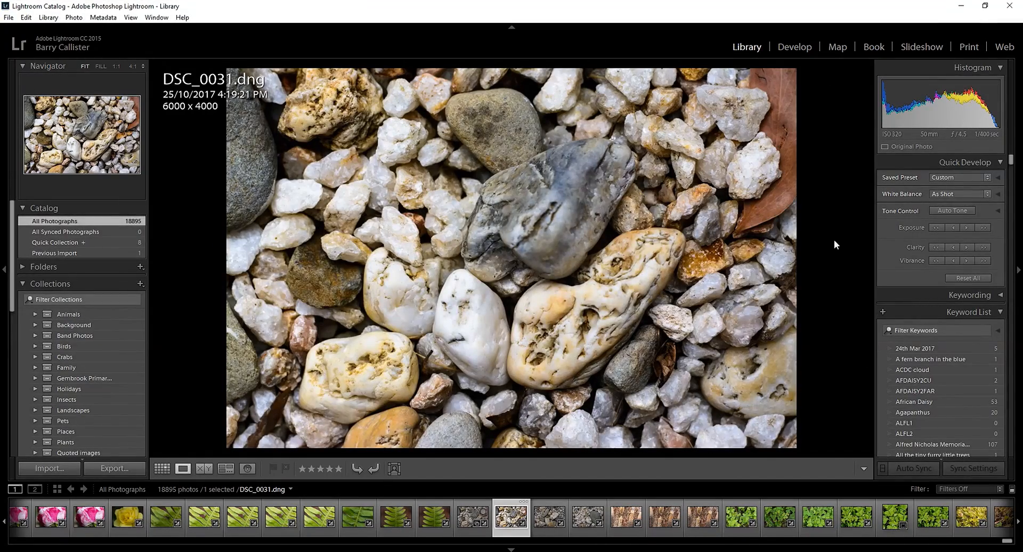
{"action": "left_click", "coordinate": [162, 468]}
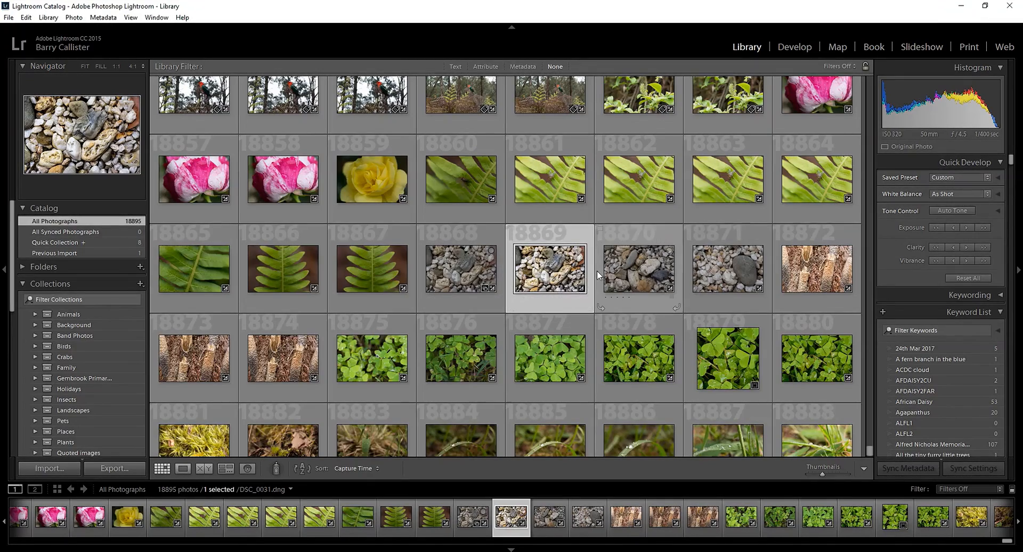
{"action": "mouse_move", "coordinate": [550, 274]}
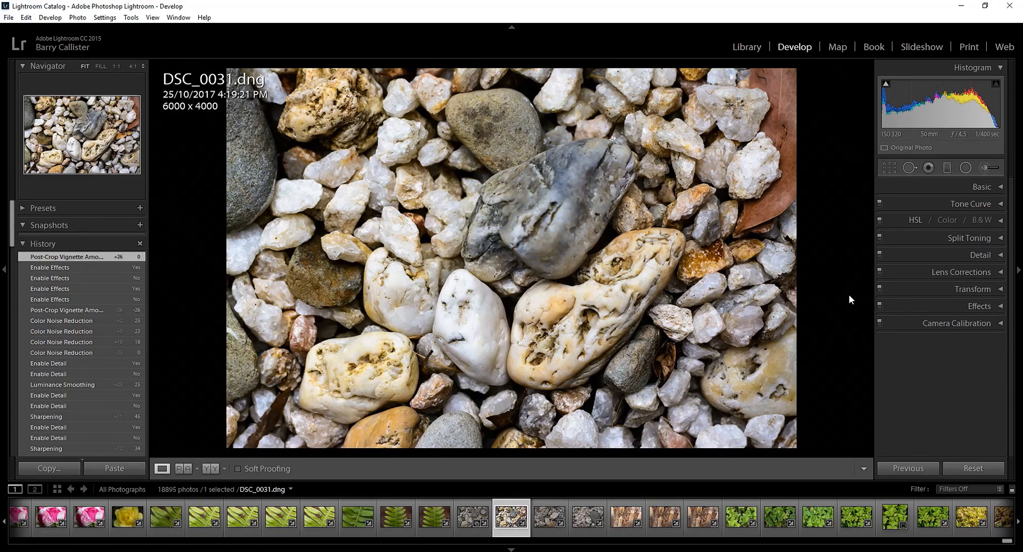
{"action": "mouse_move", "coordinate": [843, 282]}
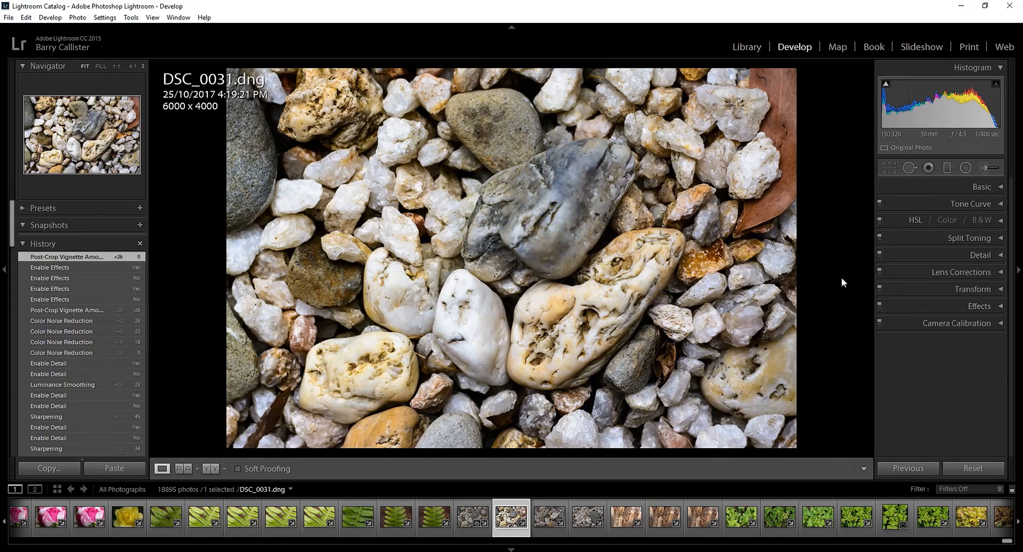
{"action": "left_click", "coordinate": [185, 469]}
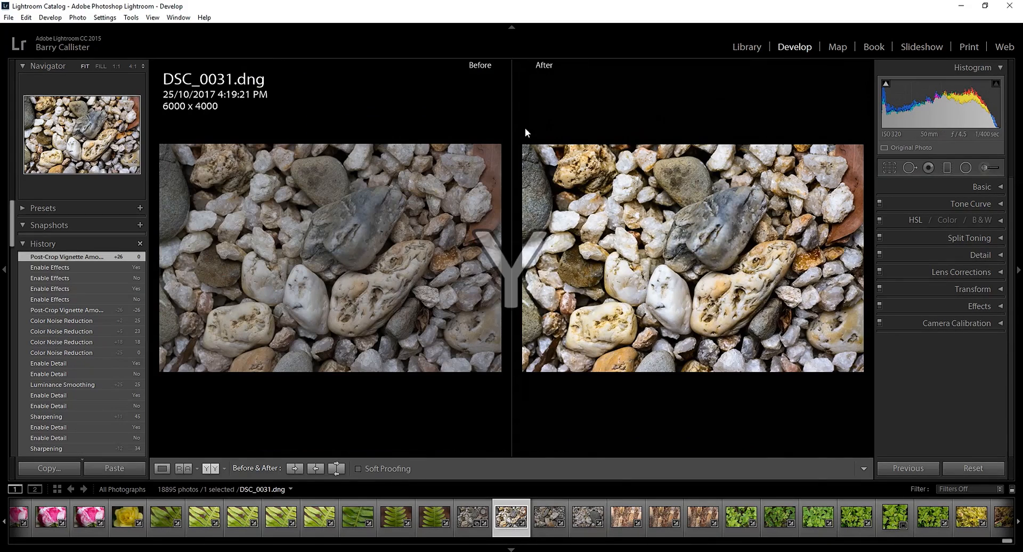
{"action": "mouse_move", "coordinate": [595, 263]}
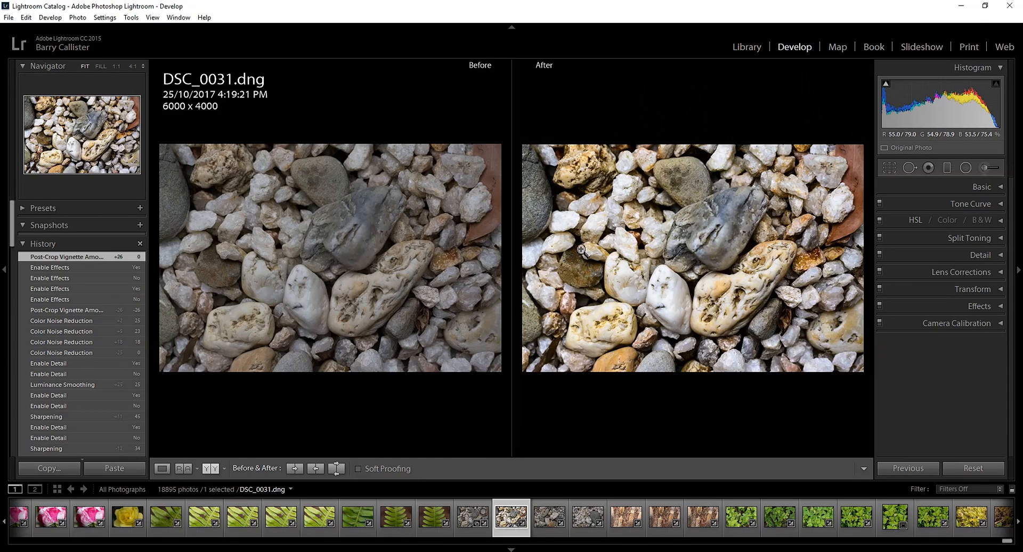
{"action": "left_click", "coordinate": [161, 468]}
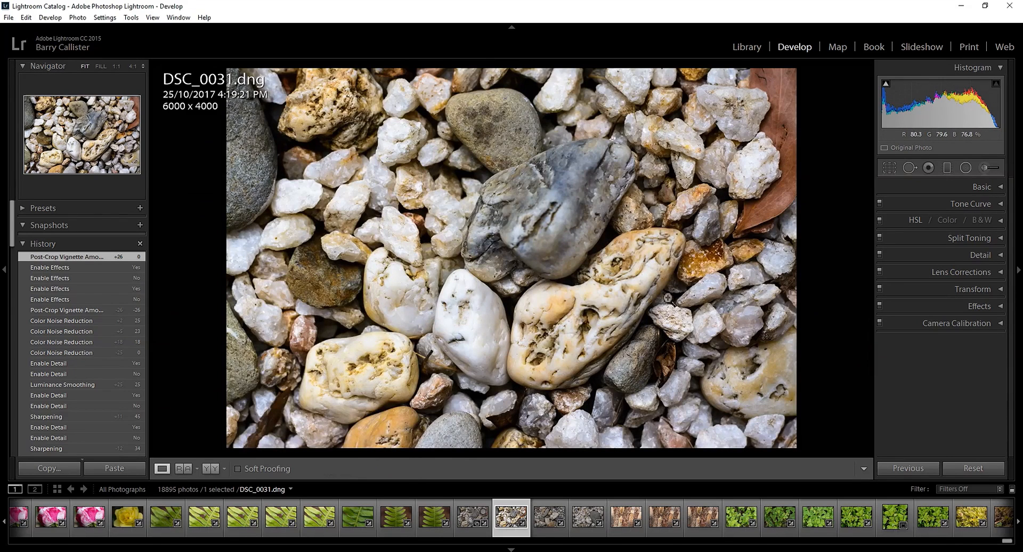